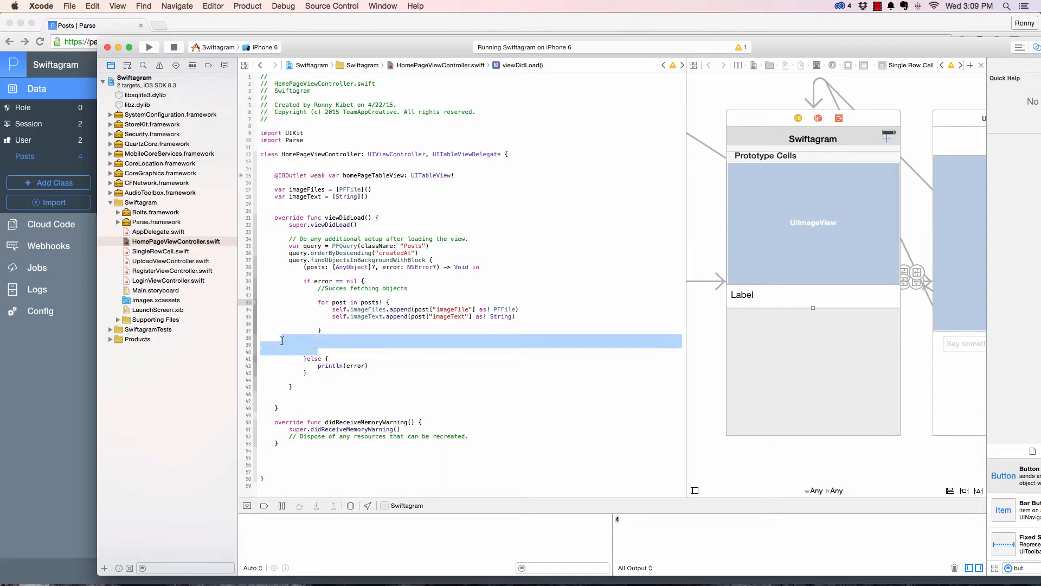
# Delete the blank lines below the posts for-loop in viewDidLoad
pyautogui.press('Delete')
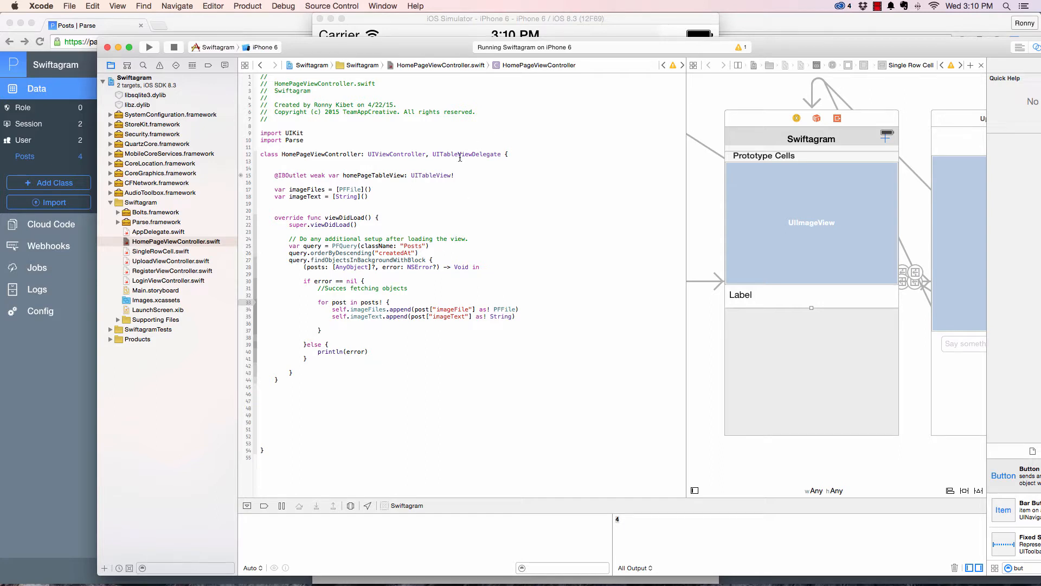
pyautogui.moveTo(648, 272)
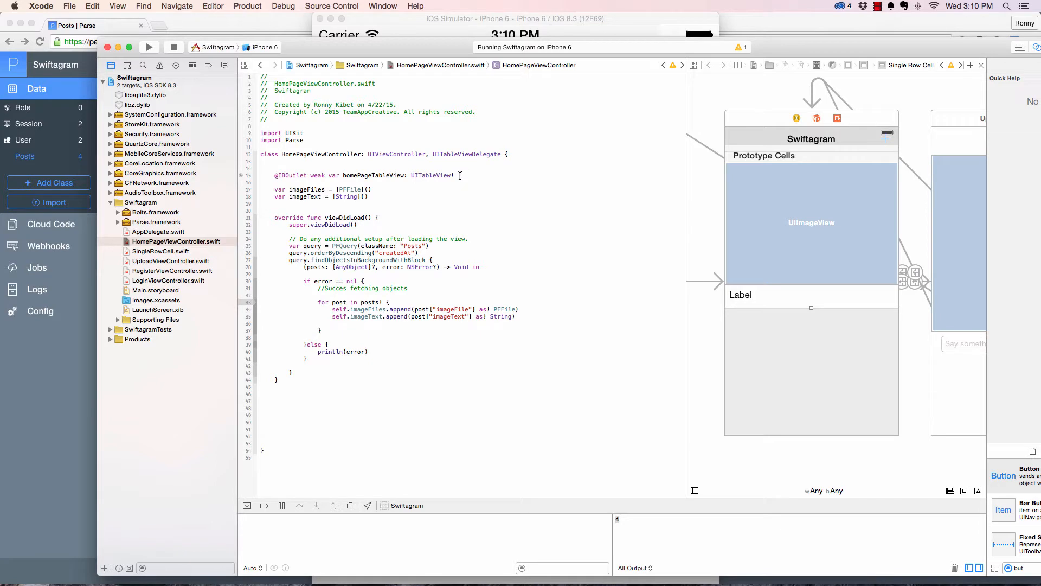
pyautogui.moveTo(466, 154)
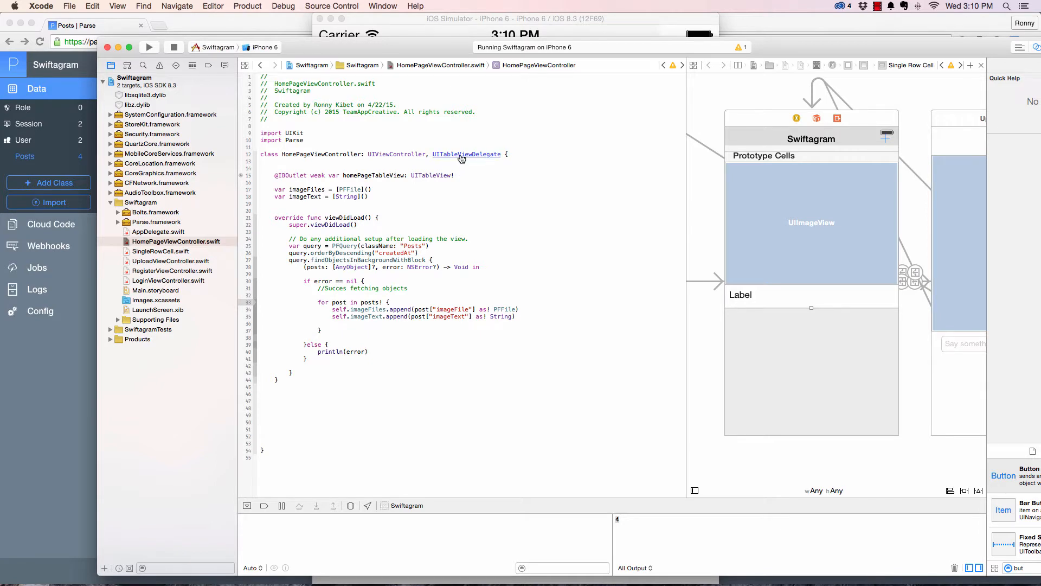
# Open the UIKit header behind UITableViewDelegate and browse its declarations
pyautogui.click(466, 154)
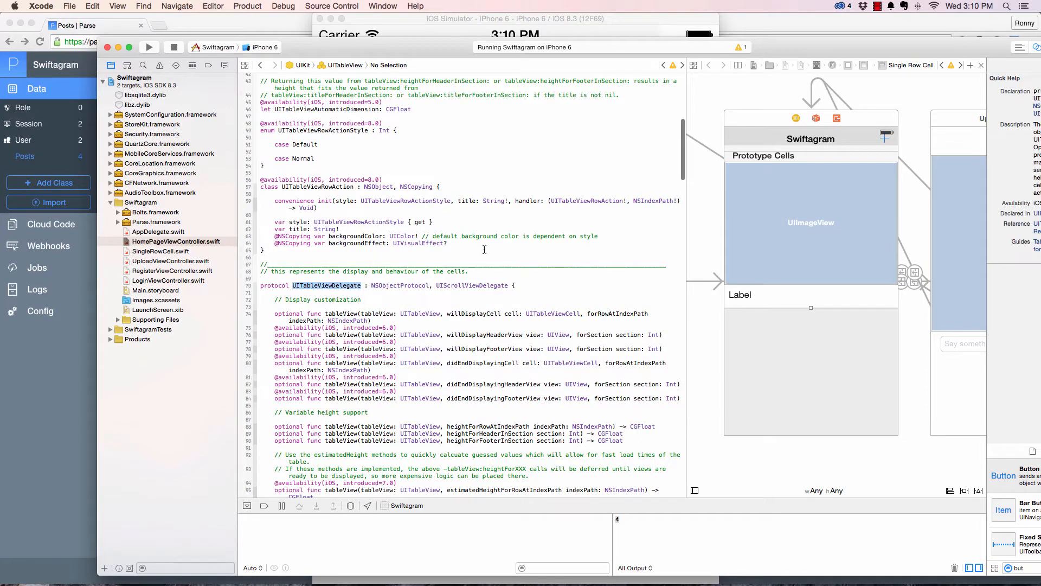
pyautogui.scroll(-3)
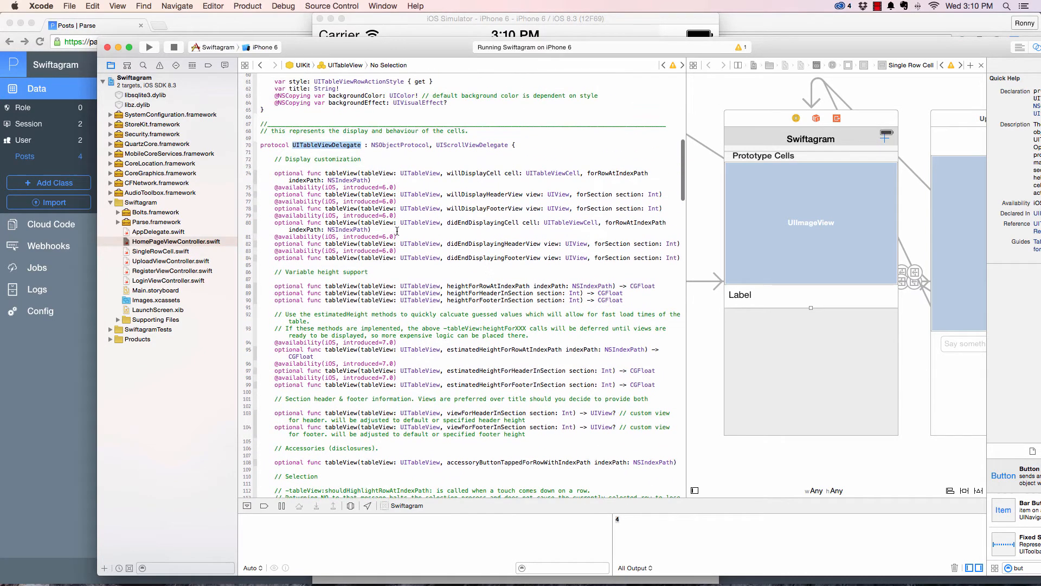
pyautogui.scroll(3)
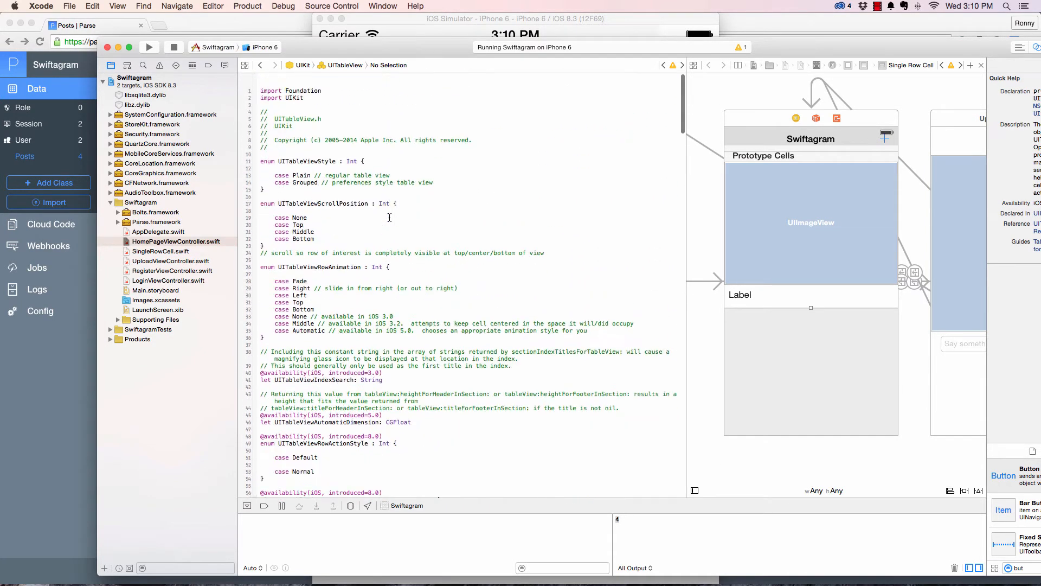
pyautogui.scroll(-3)
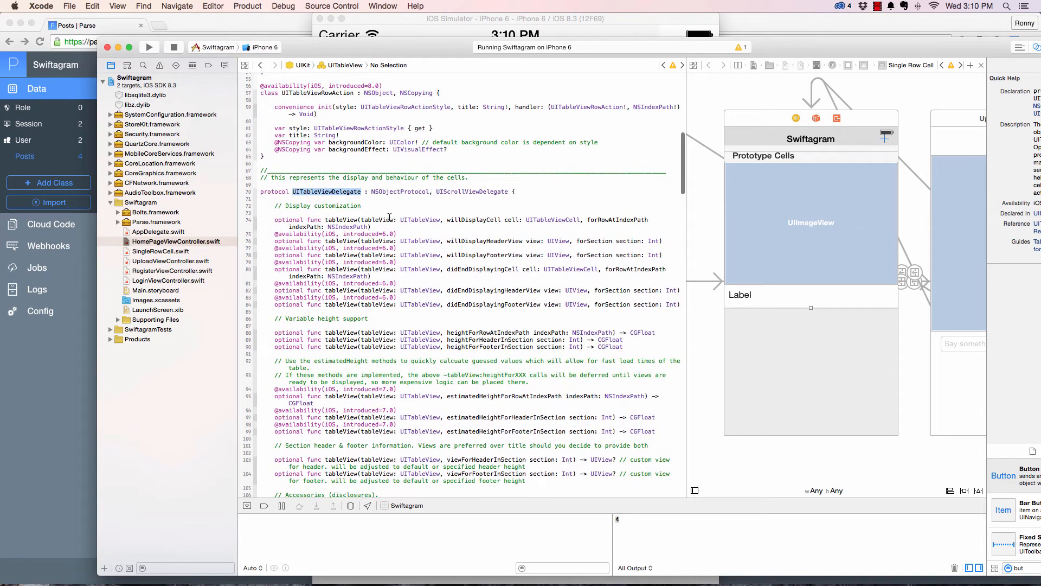
pyautogui.scroll(-3)
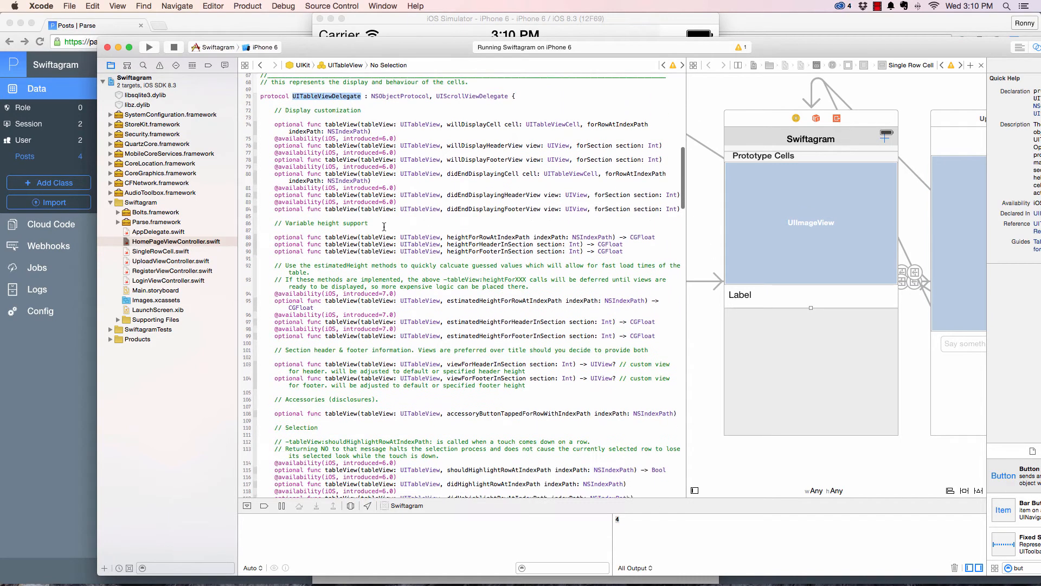
pyautogui.scroll(-3)
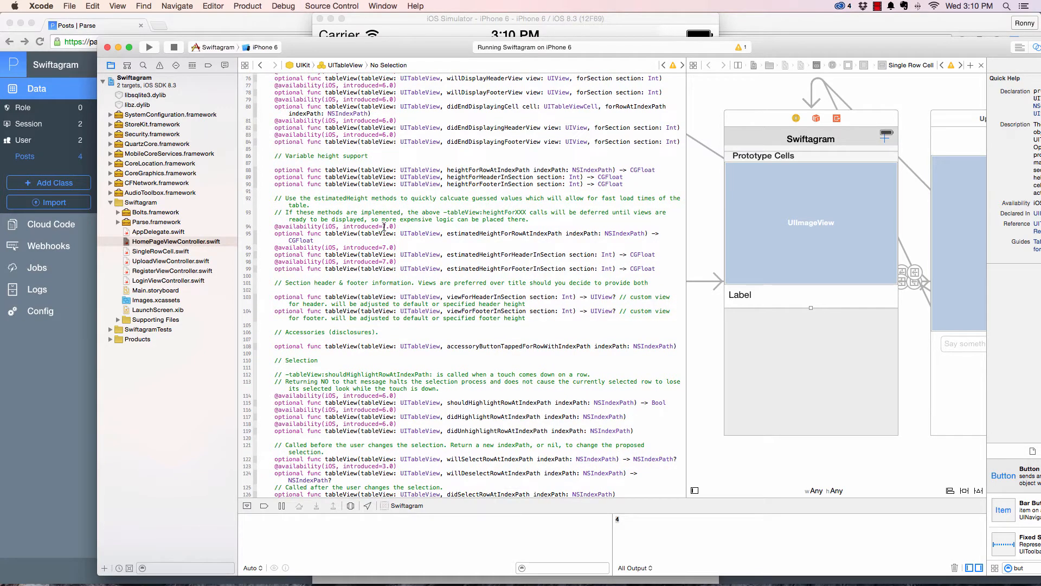
# Search the header and jump to UITableViewDataSource's numberOfRowsInSection requirement
pyautogui.press('cmd+f')
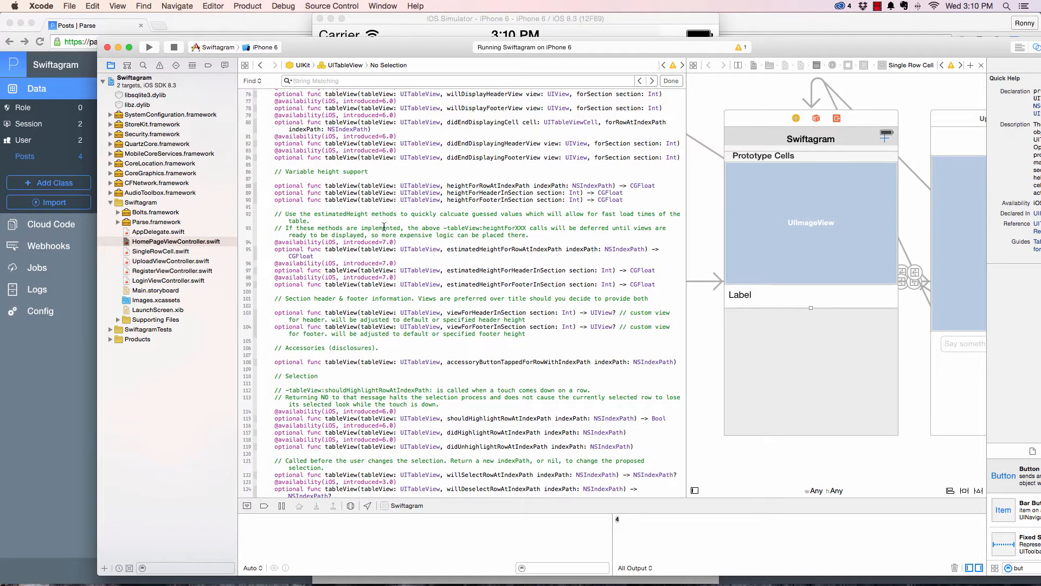
pyautogui.write('numberOfRowsInSe')
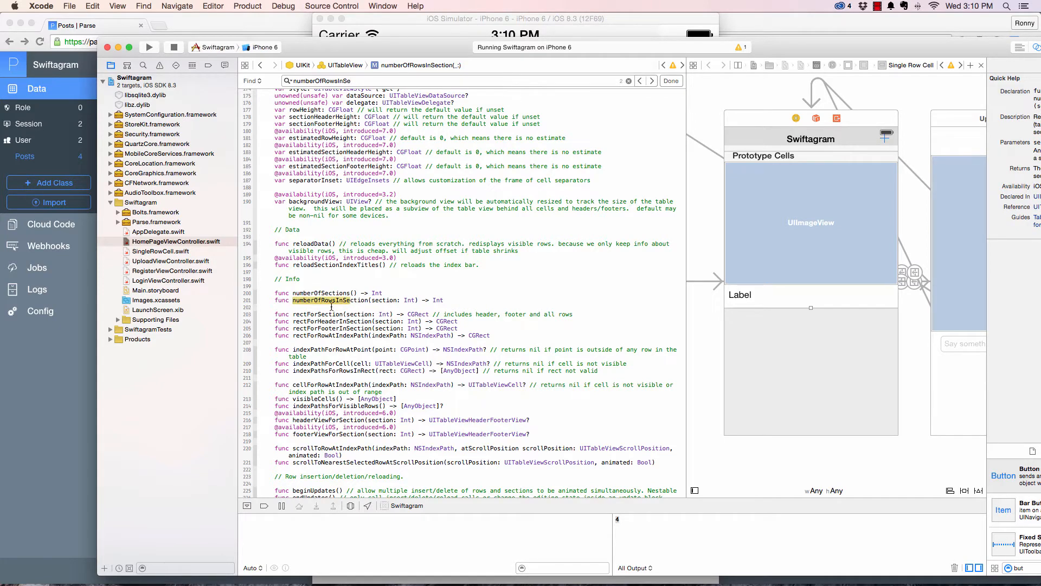
pyautogui.scroll(-3)
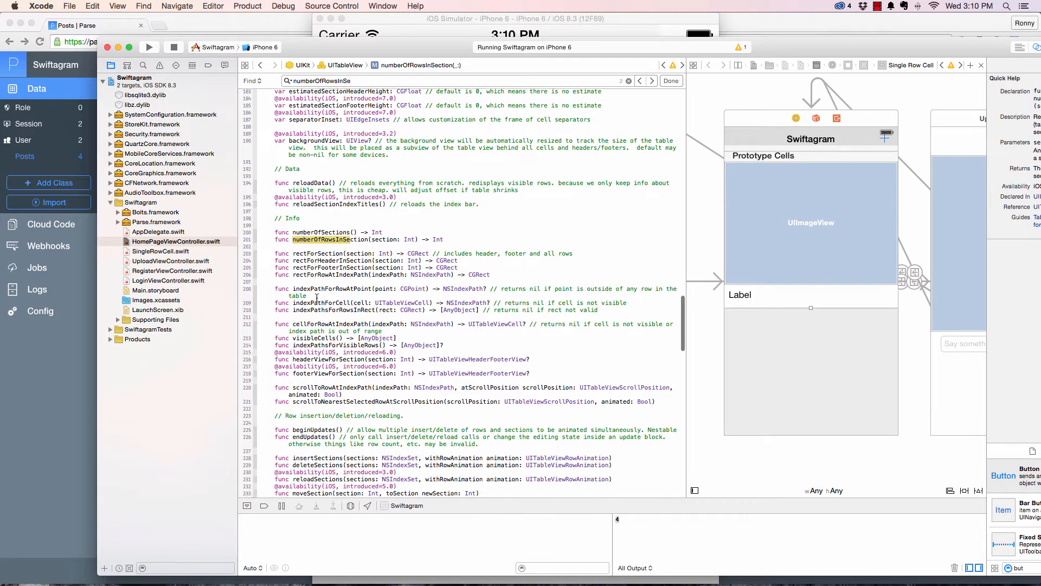
pyautogui.click(651, 80)
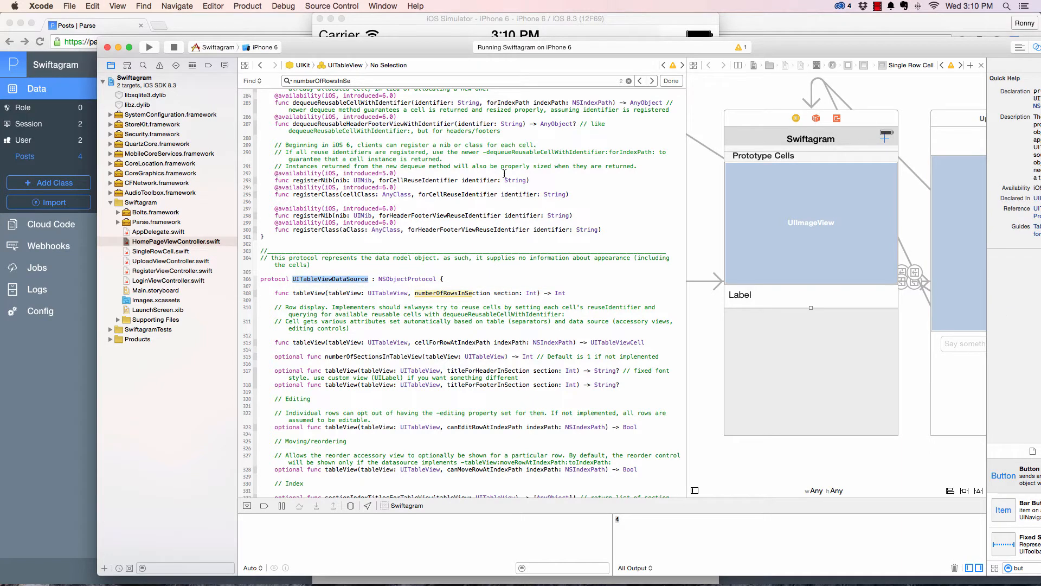
# Add an empty tableView(_:numberOfRowsInSection:) -> Int stub in HomePageViewController.swift
pyautogui.click(259, 65)
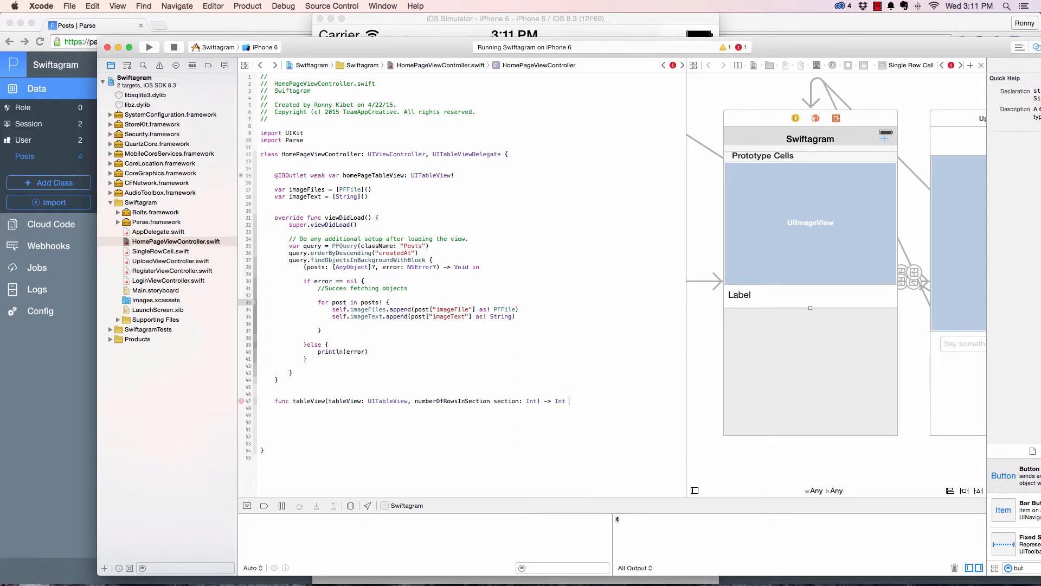
pyautogui.write('{')
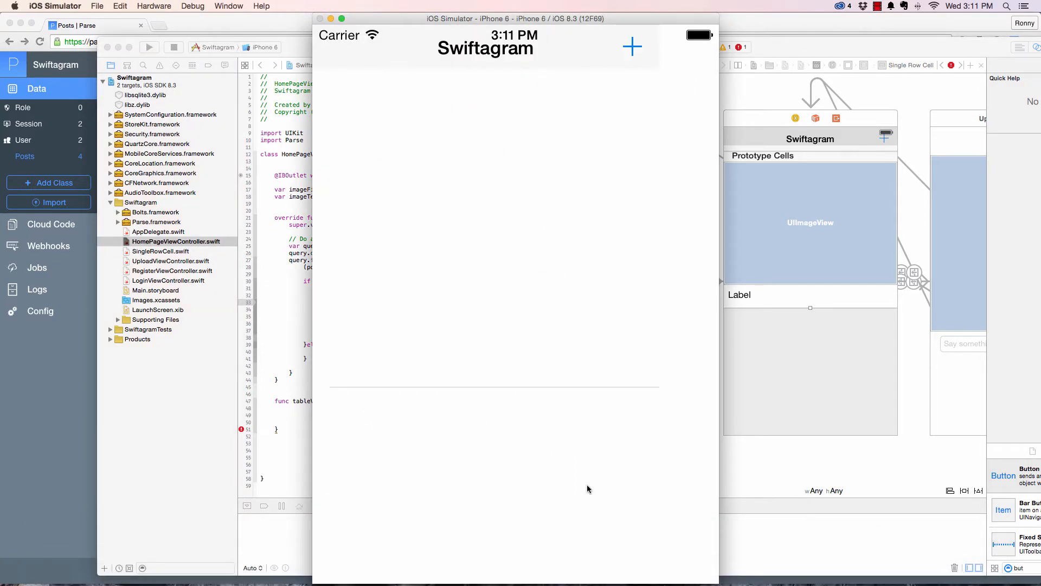
pyautogui.moveTo(481, 486)
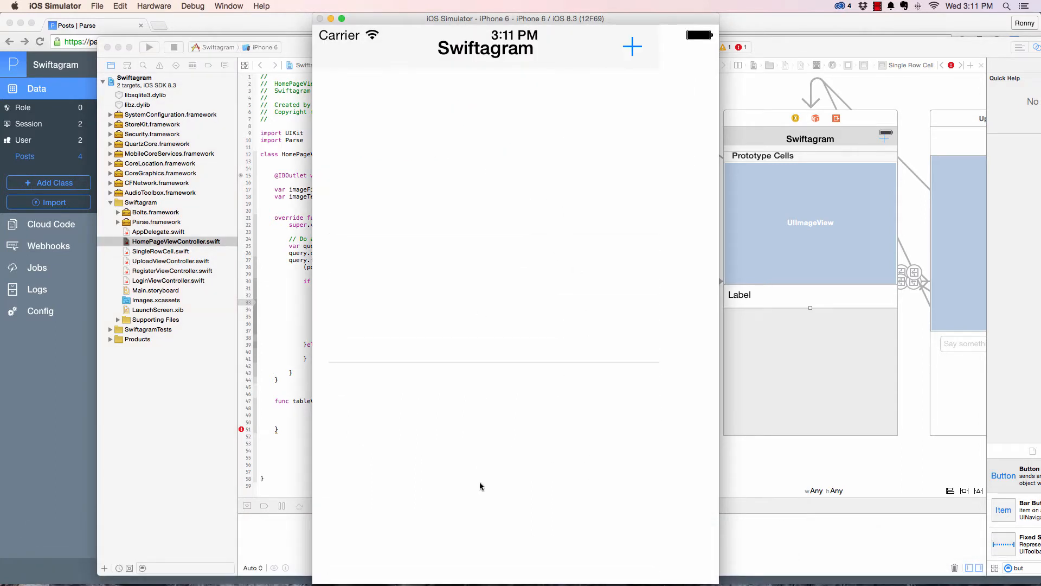
pyautogui.moveTo(526, 170)
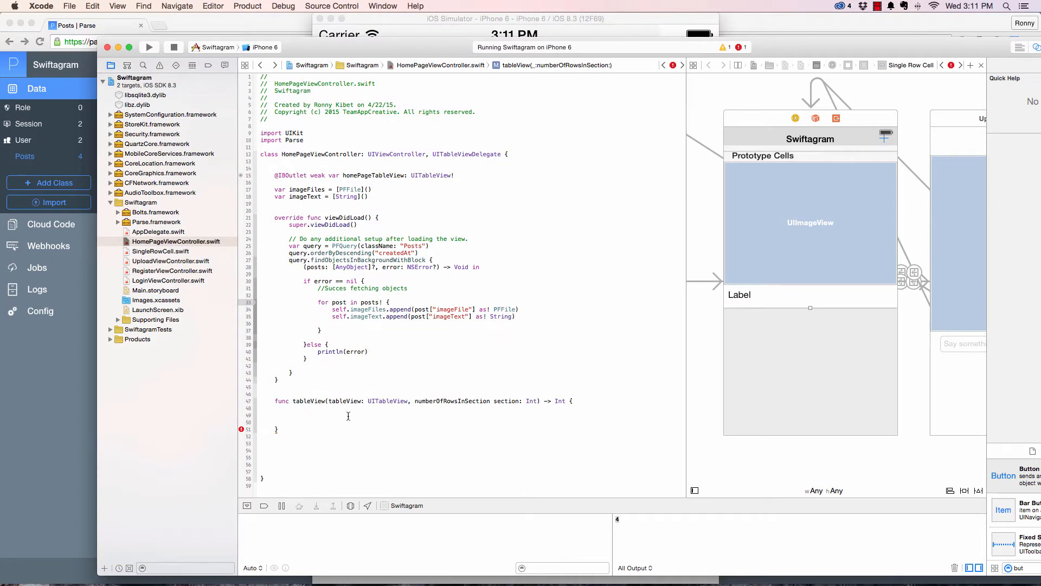
# Return imageFiles.count from numberOfRowsInSection and add a /*===Table view begin===*/ comment above
pyautogui.write('return')
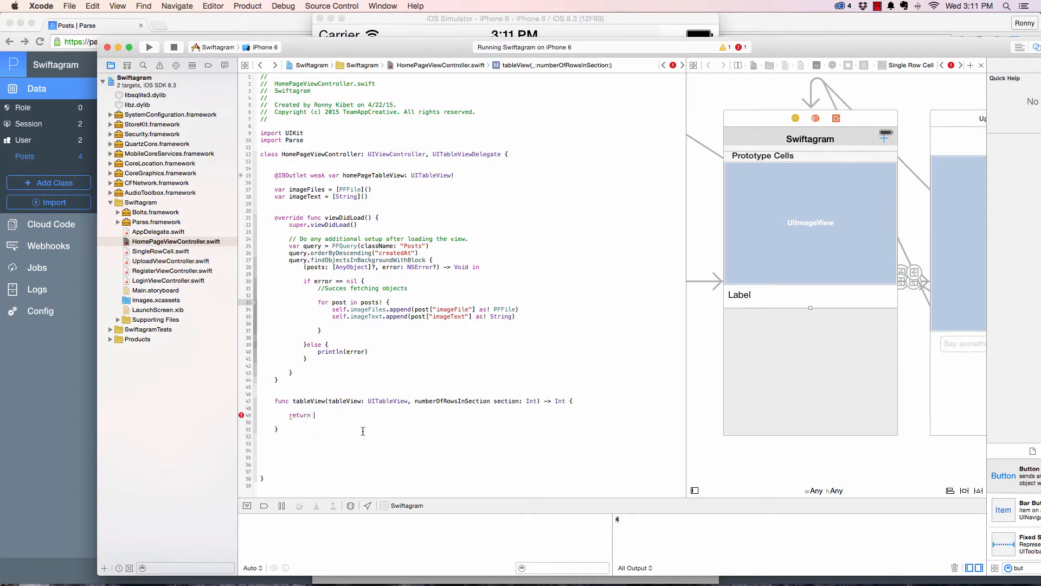
pyautogui.write('1')
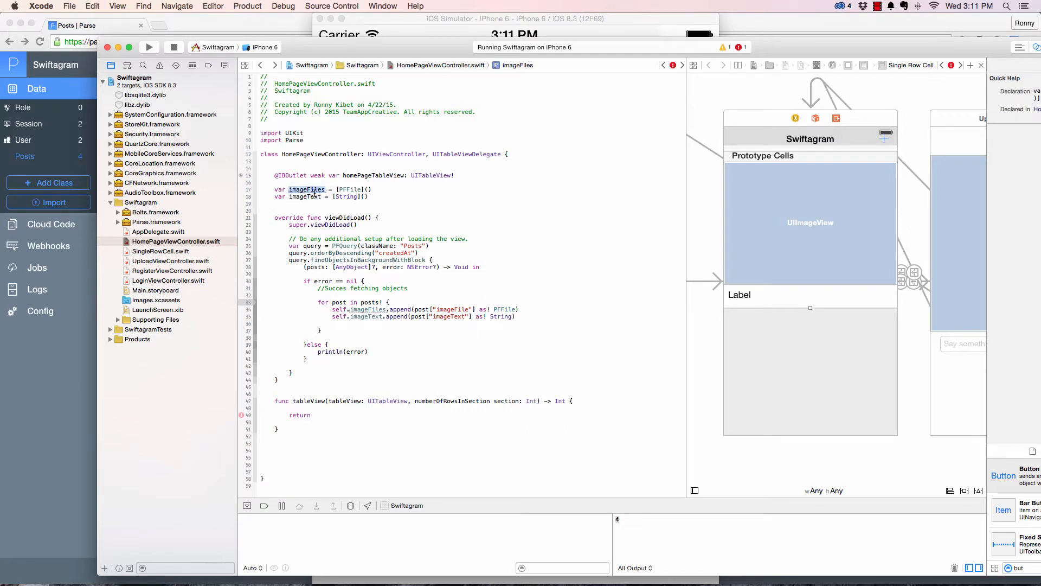
pyautogui.moveTo(307, 189)
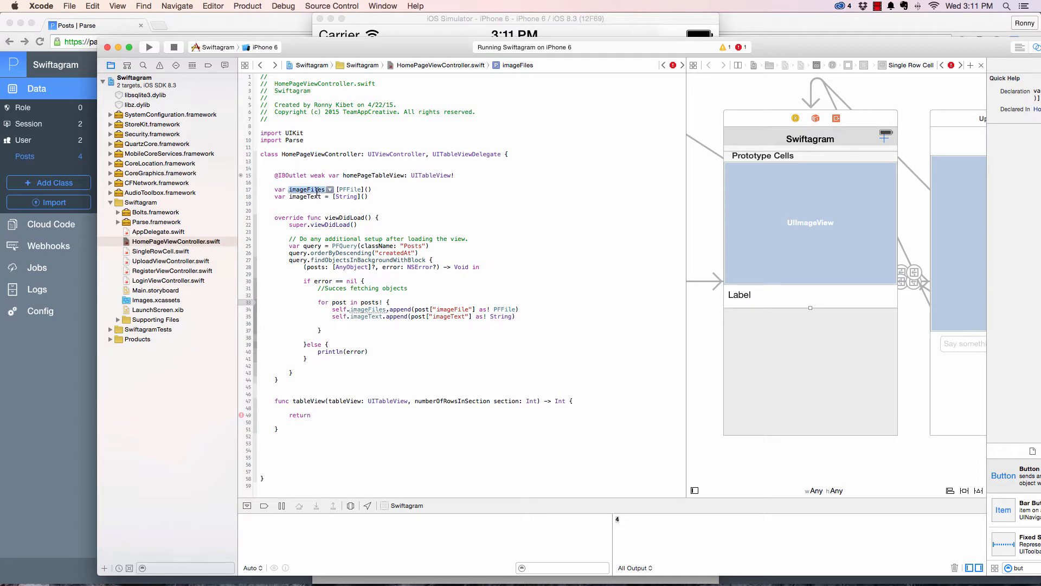
pyautogui.click(319, 212)
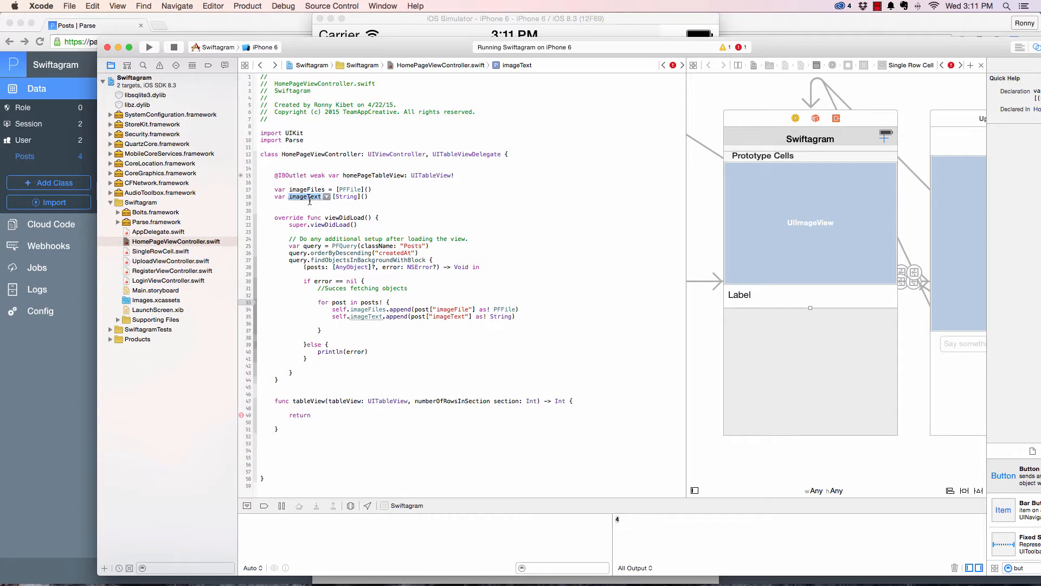
pyautogui.doubleClick(306, 189)
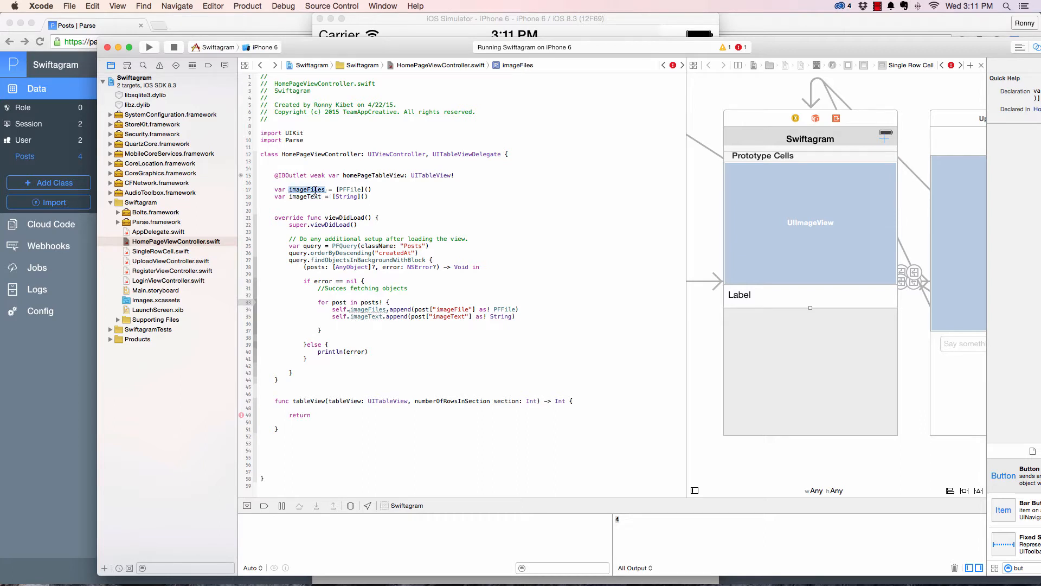
pyautogui.click(311, 415)
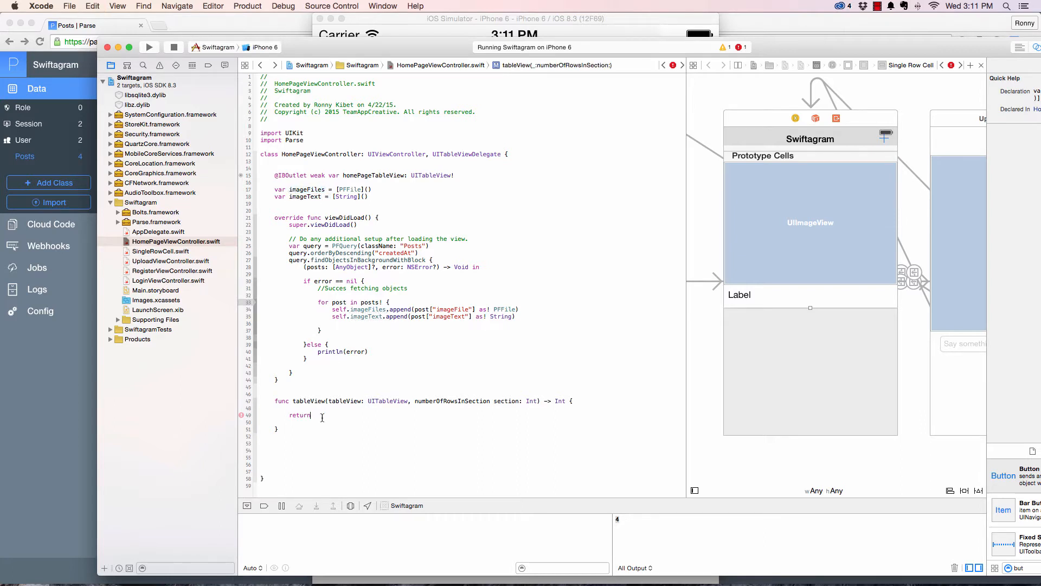
pyautogui.write('imageFiles.')
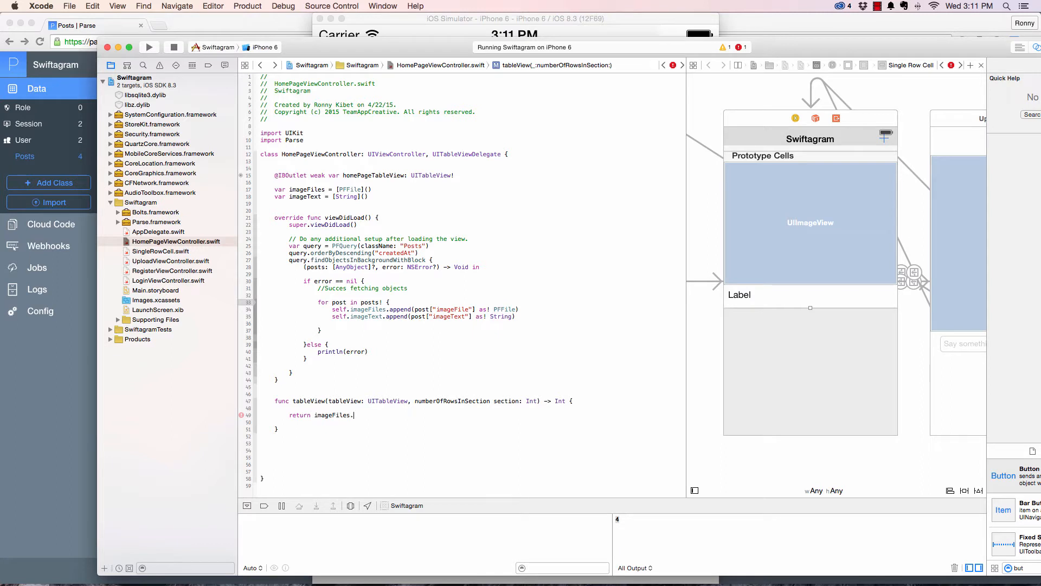
pyautogui.write('count')
pyautogui.click(470, 394)
pyautogui.write('/****Table view')
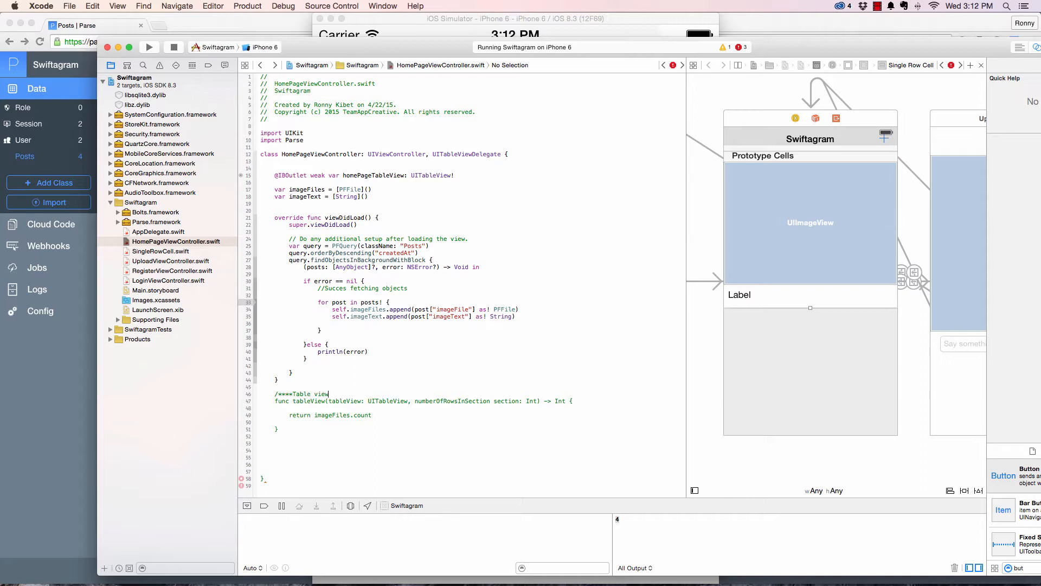
pyautogui.write('begin')
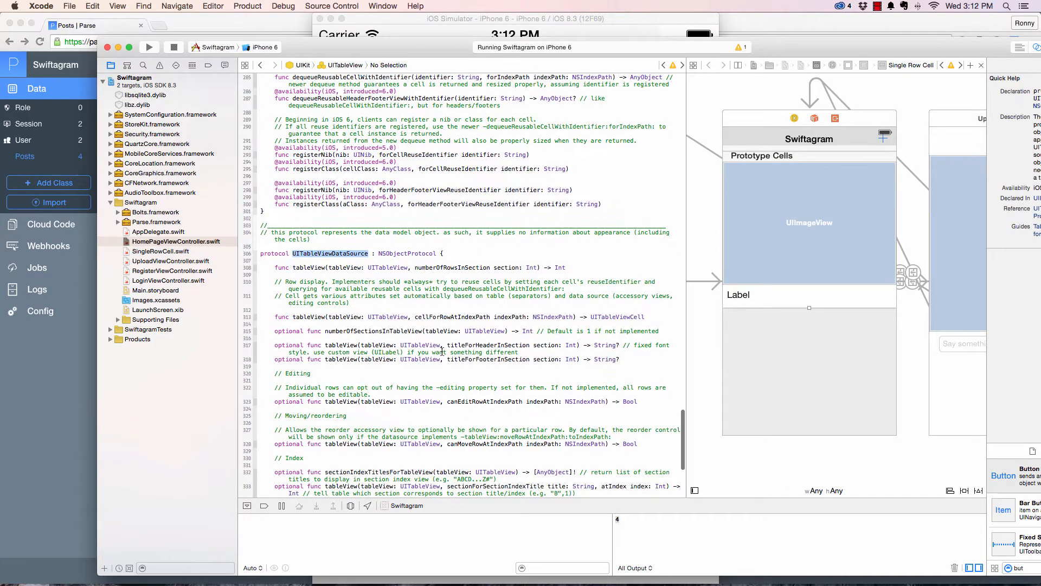
pyautogui.scroll(-3)
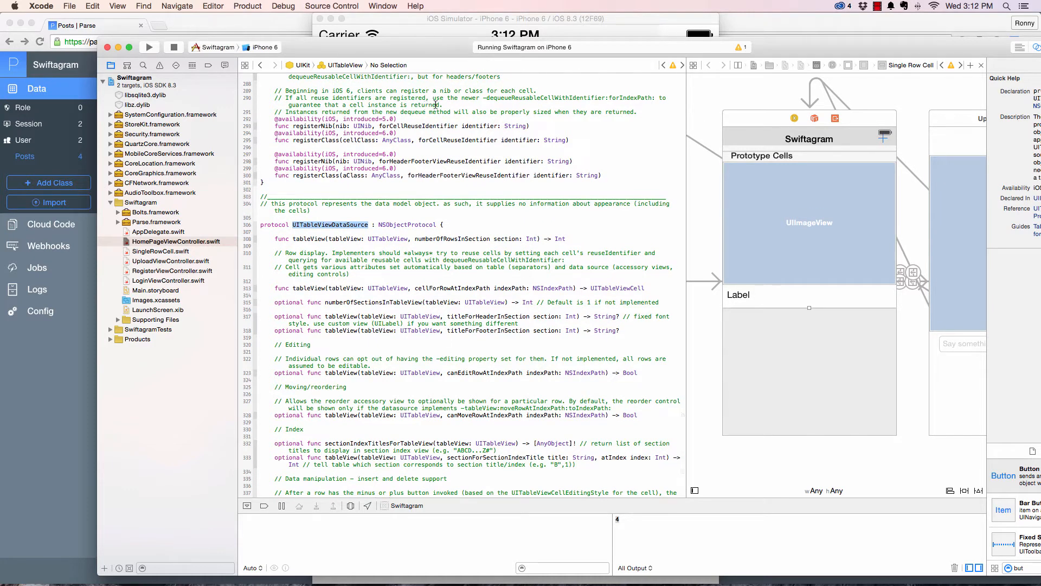
pyautogui.press('cmd+f')
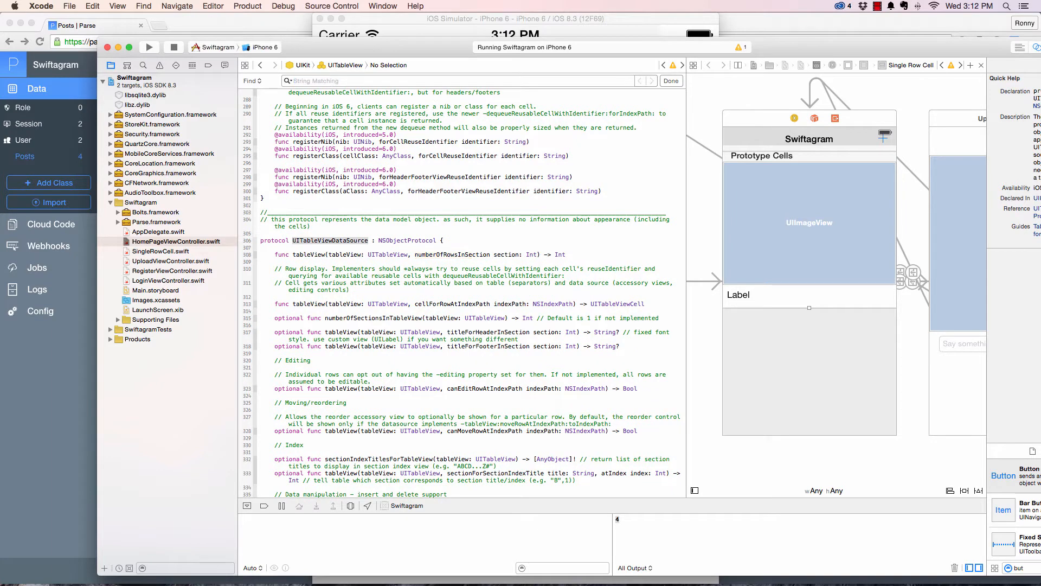
pyautogui.write('cellFor')
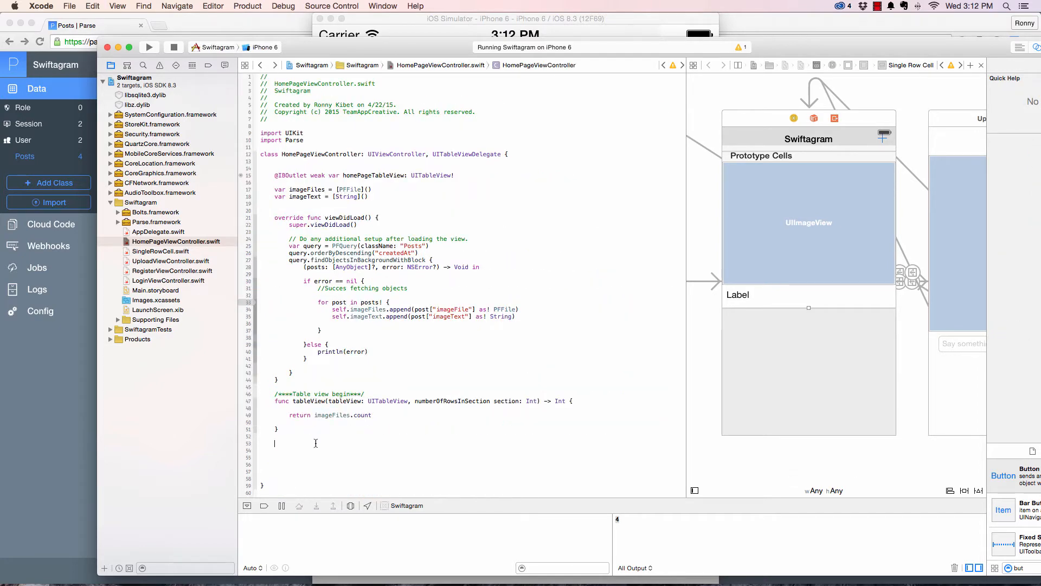
# Add an empty cellForRowAtIndexPath function returning UITableViewCell, after checking SingleRowCell's outlets
pyautogui.write('func tableView(tableView: UITableView, cellForRowAtIndexPath indexPath: NSIndexPath) -> UITableViewCell')
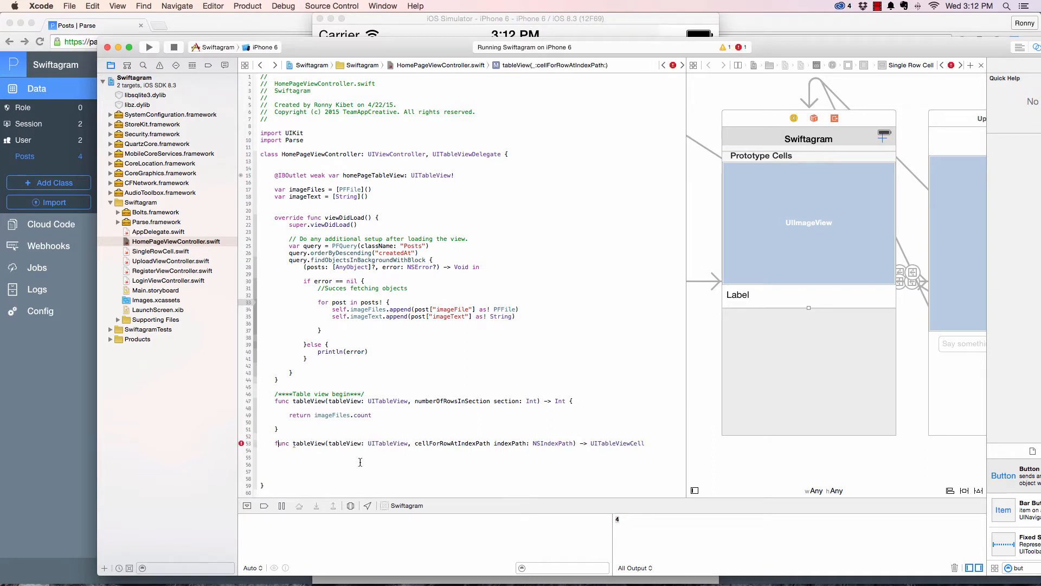
pyautogui.write('{')
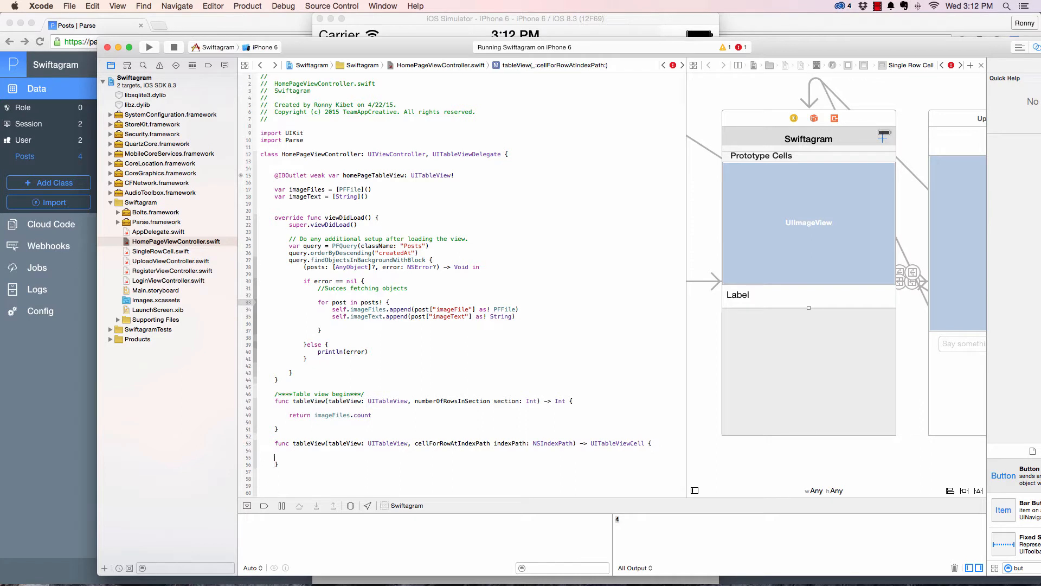
pyautogui.moveTo(687, 422)
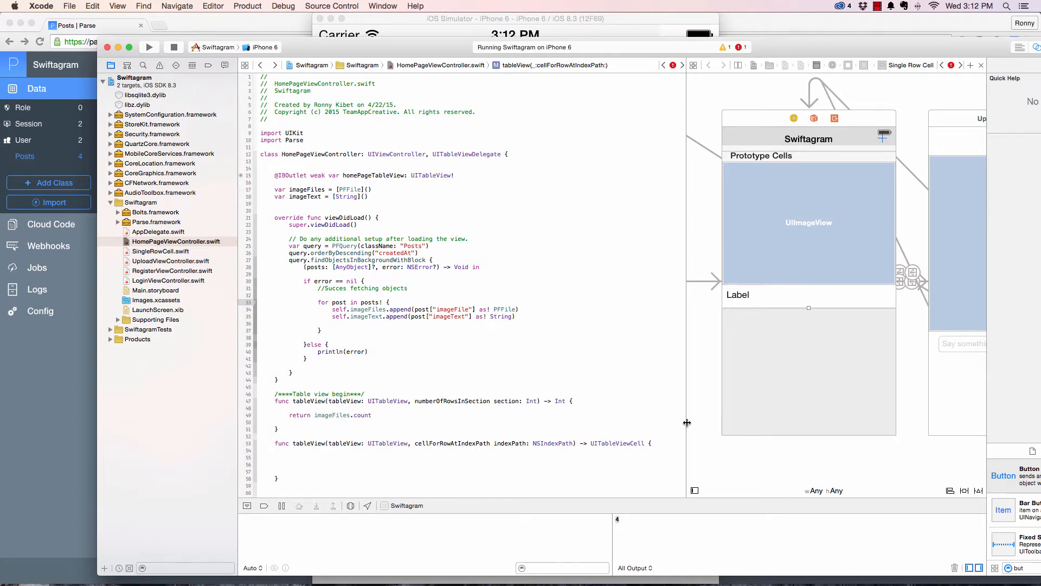
pyautogui.scroll(3)
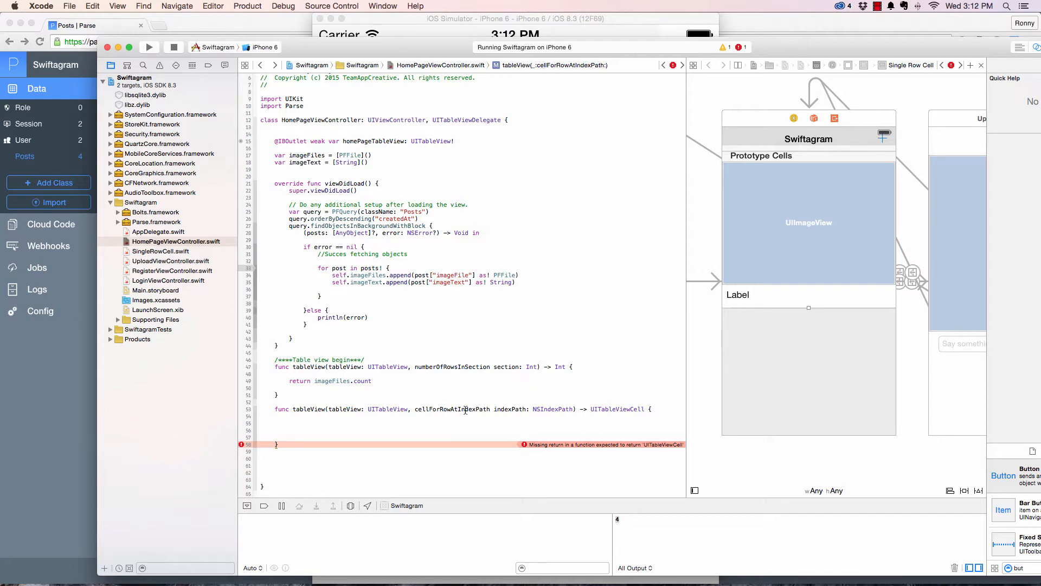
pyautogui.click(160, 251)
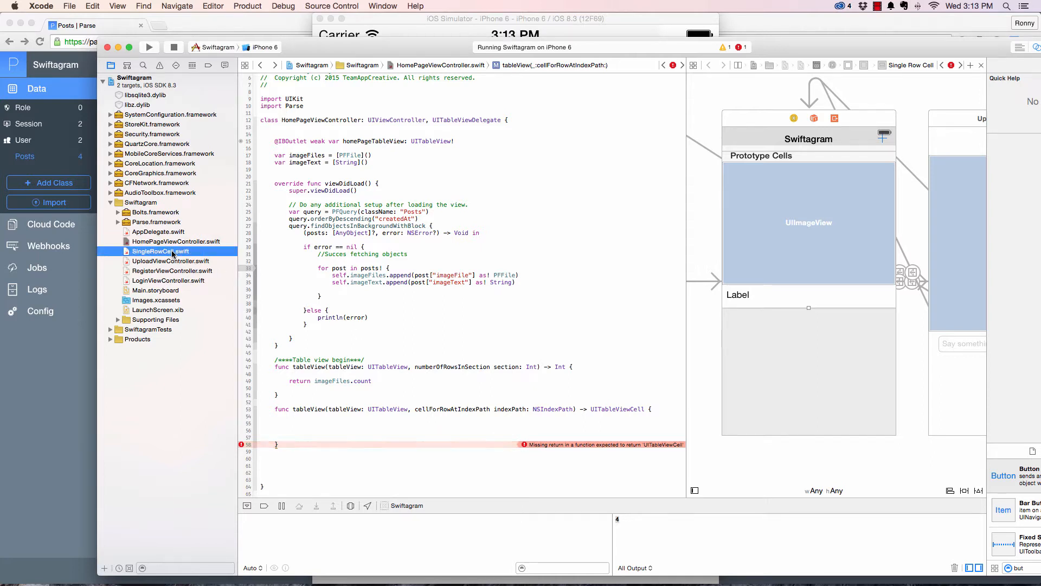
pyautogui.click(160, 251)
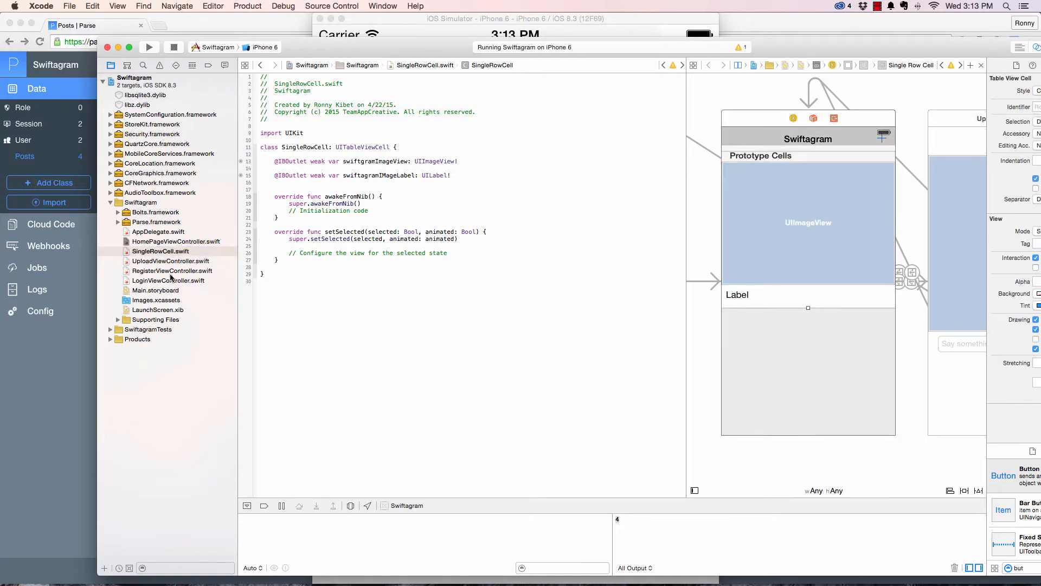
pyautogui.click(175, 241)
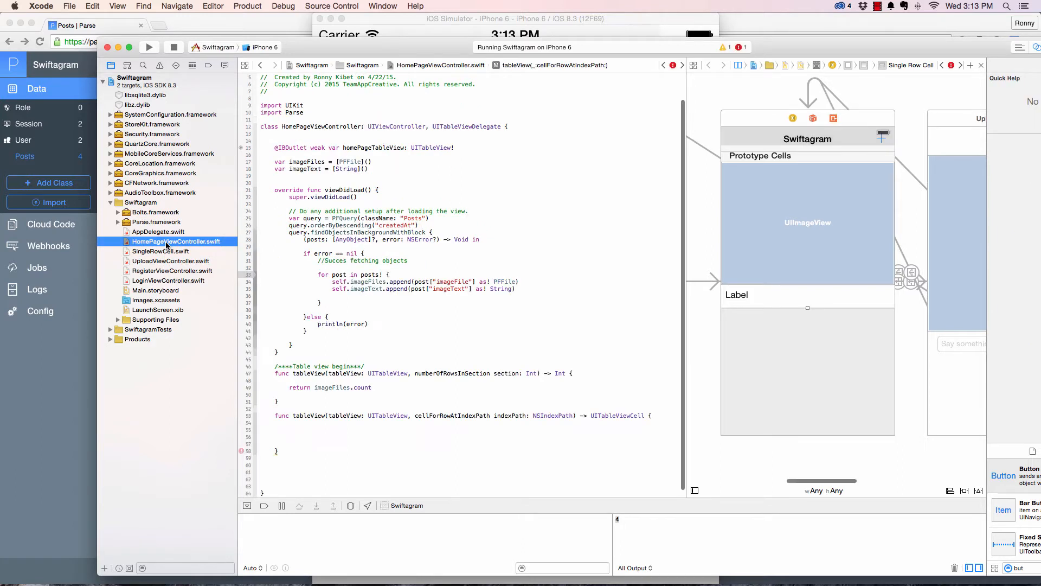
# Declare let singleCell: SingleRowCell = tableView.dequeueReusableCellWithIdentifier inside cellForRowAtIndexPath
pyautogui.click(312, 430)
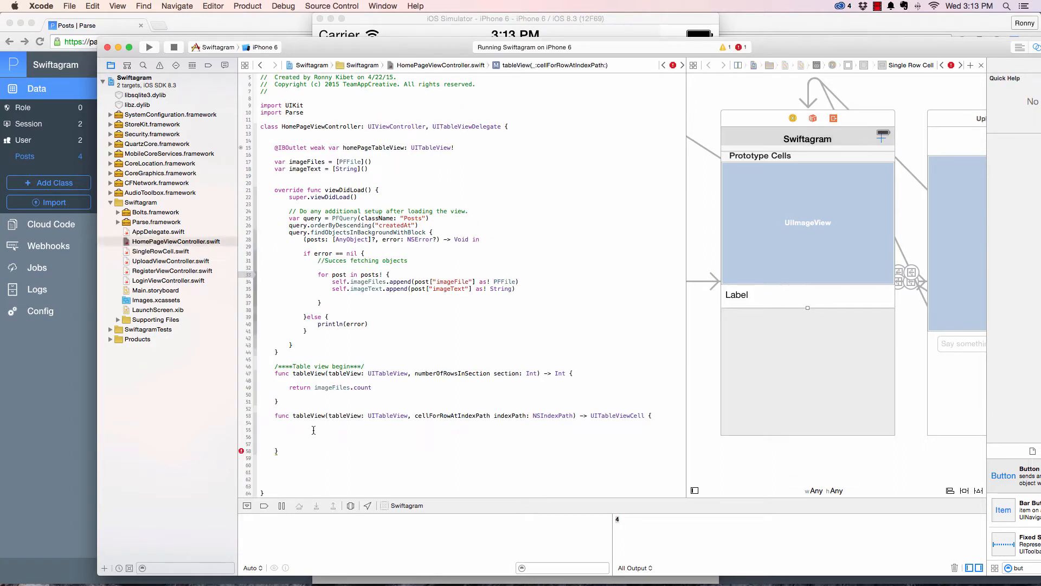
pyautogui.write('let')
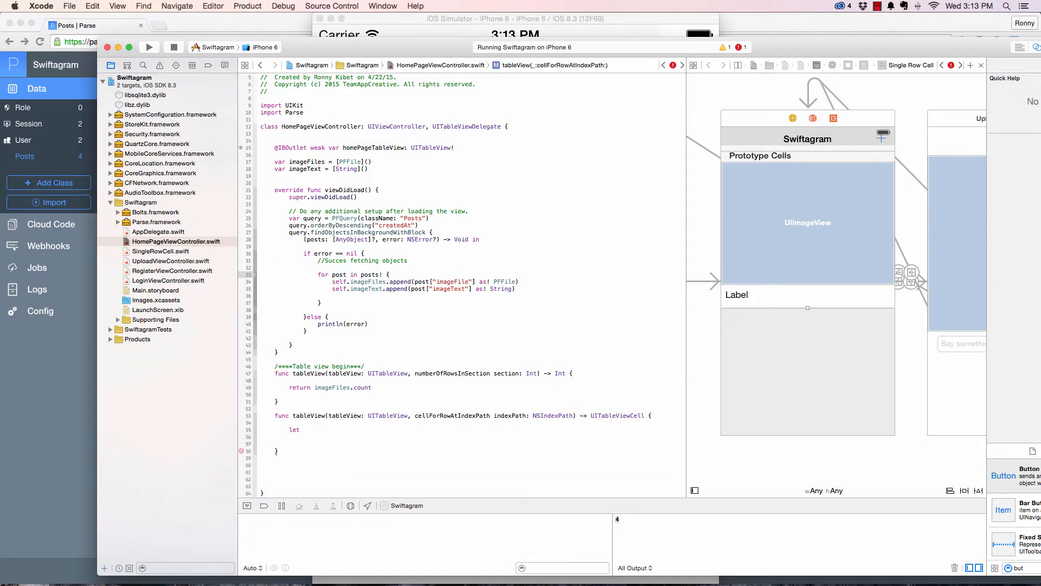
pyautogui.click(302, 429)
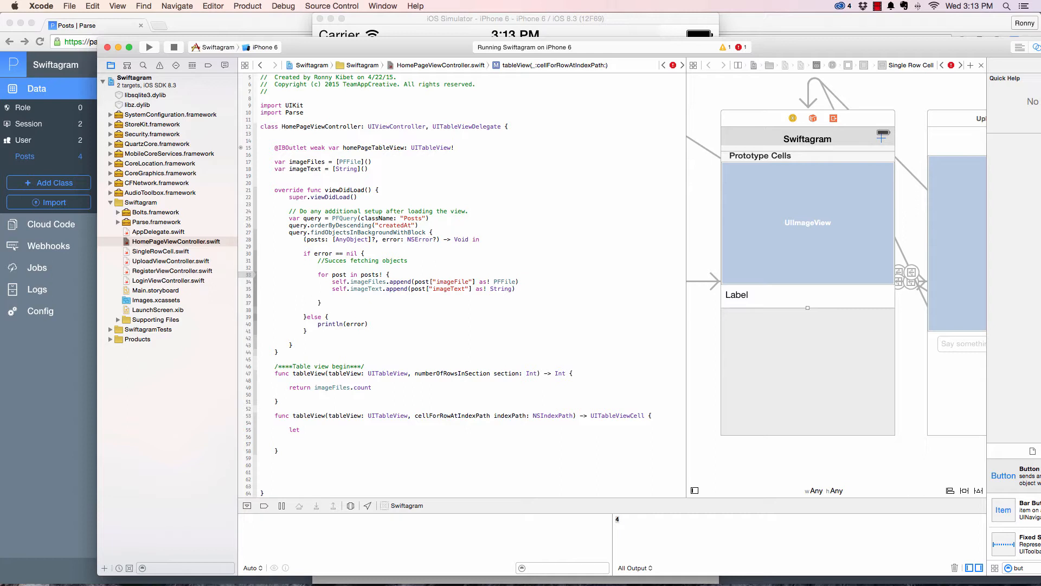
pyautogui.click(302, 430)
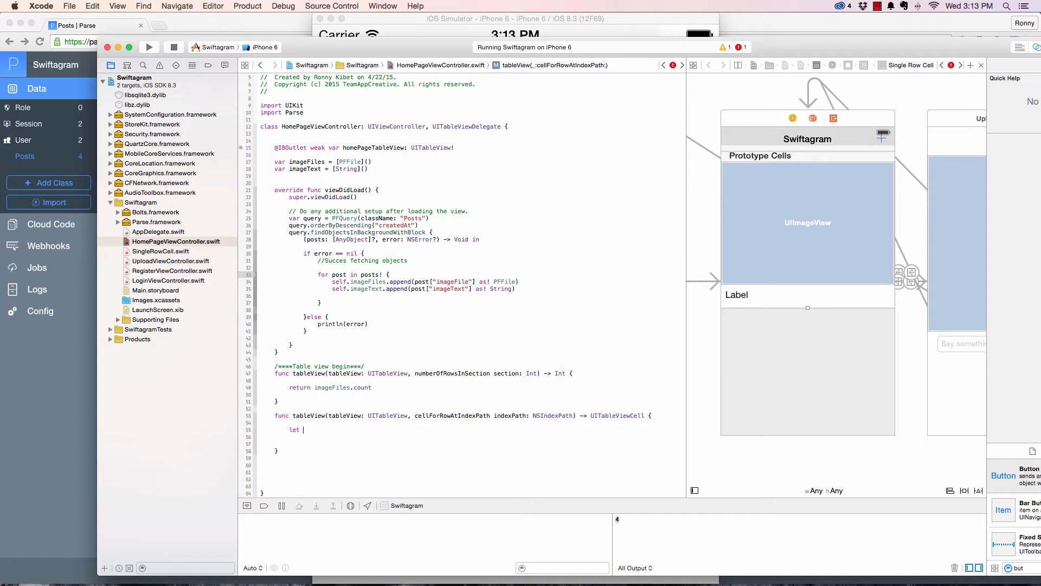
pyautogui.write('myCe')
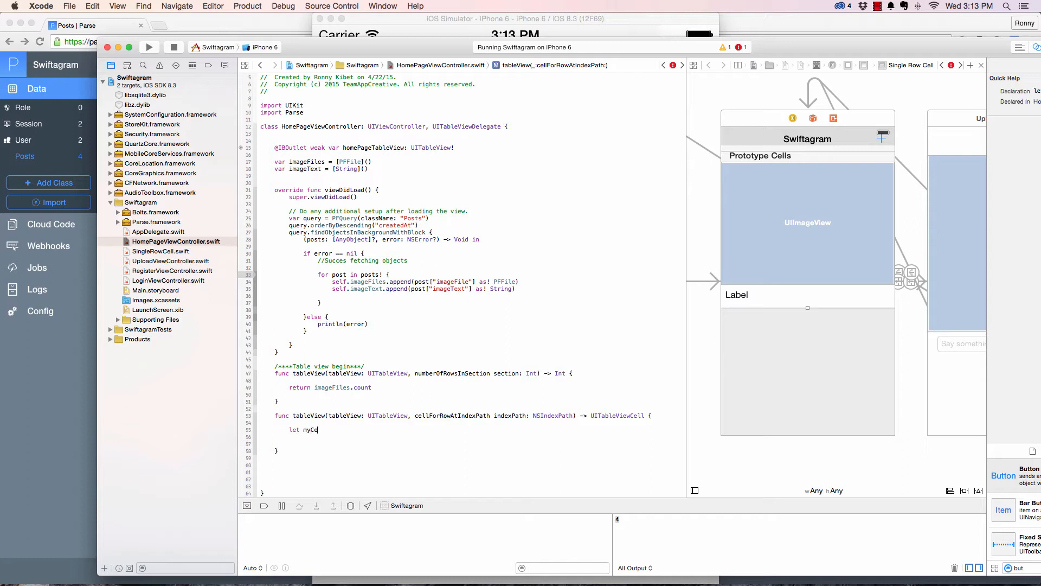
pyautogui.write('s')
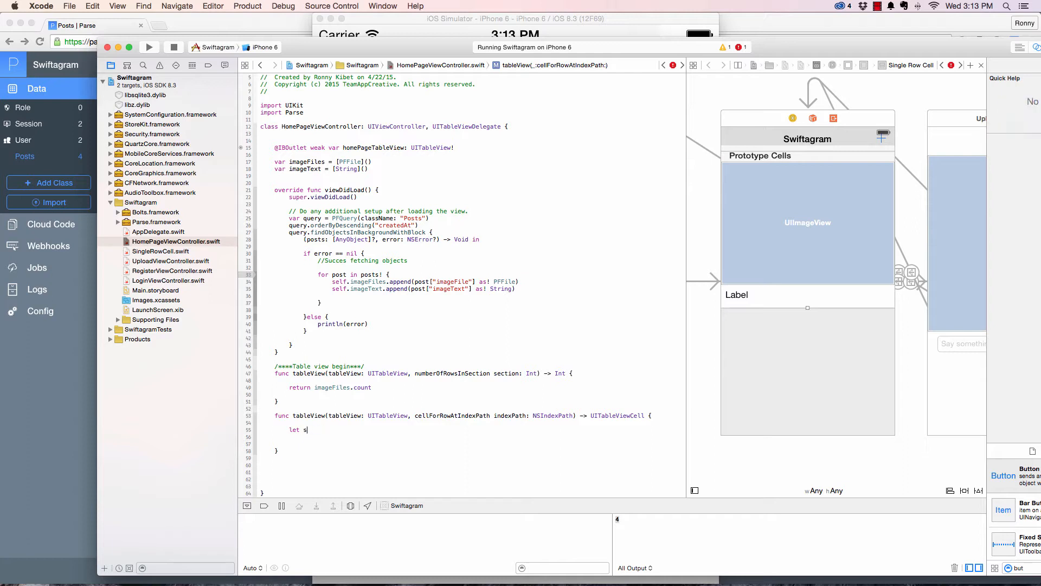
pyautogui.write('ingleCell:')
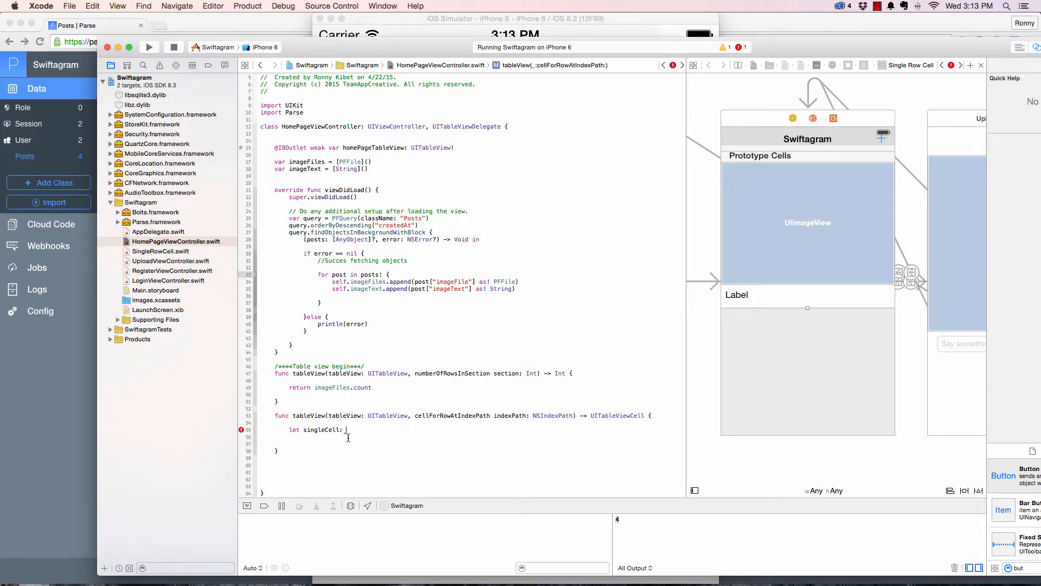
pyautogui.write('SingleRowCell =')
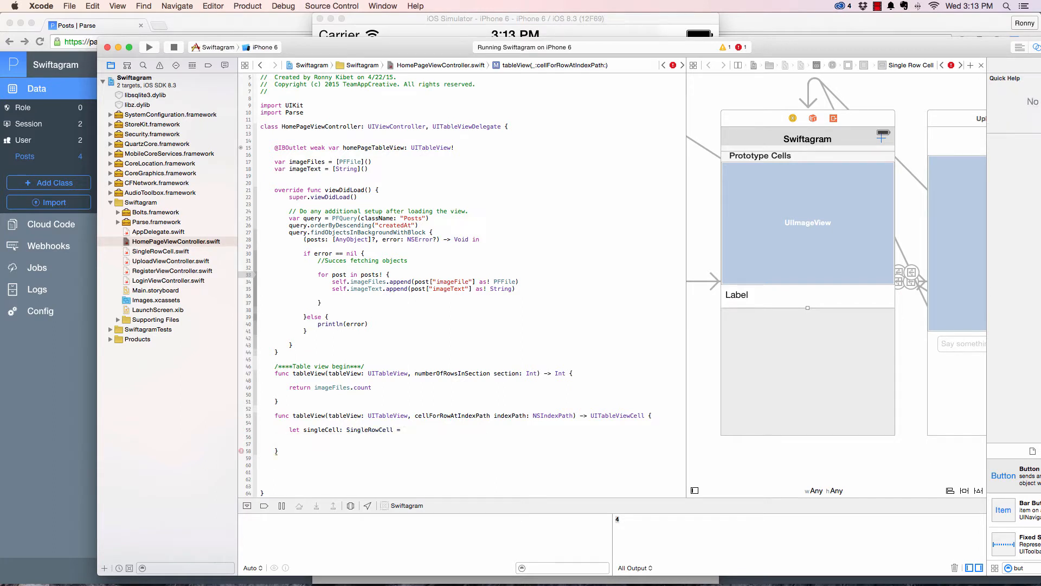
pyautogui.write('tableView.')
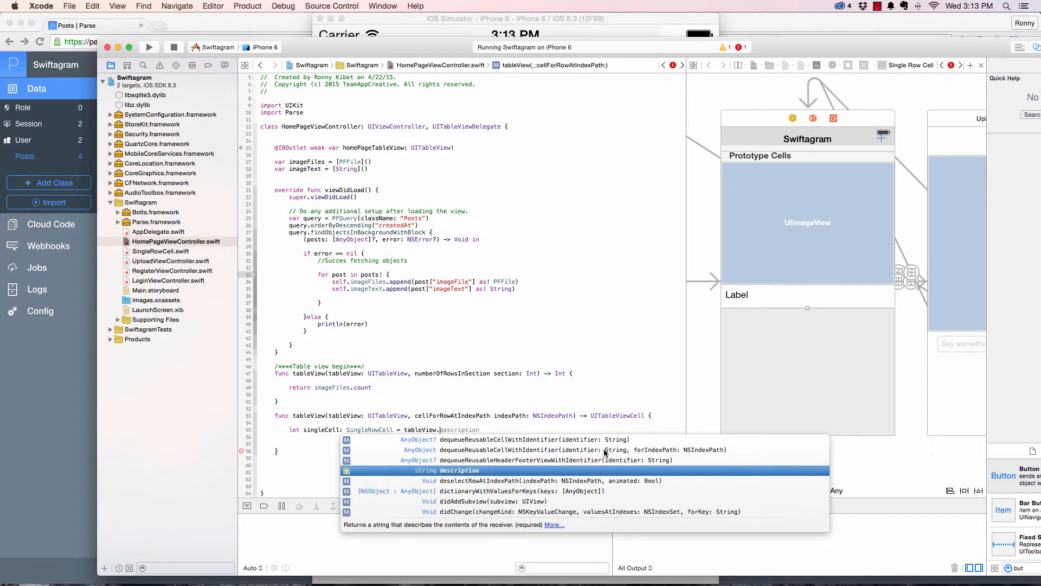
pyautogui.moveTo(641, 445)
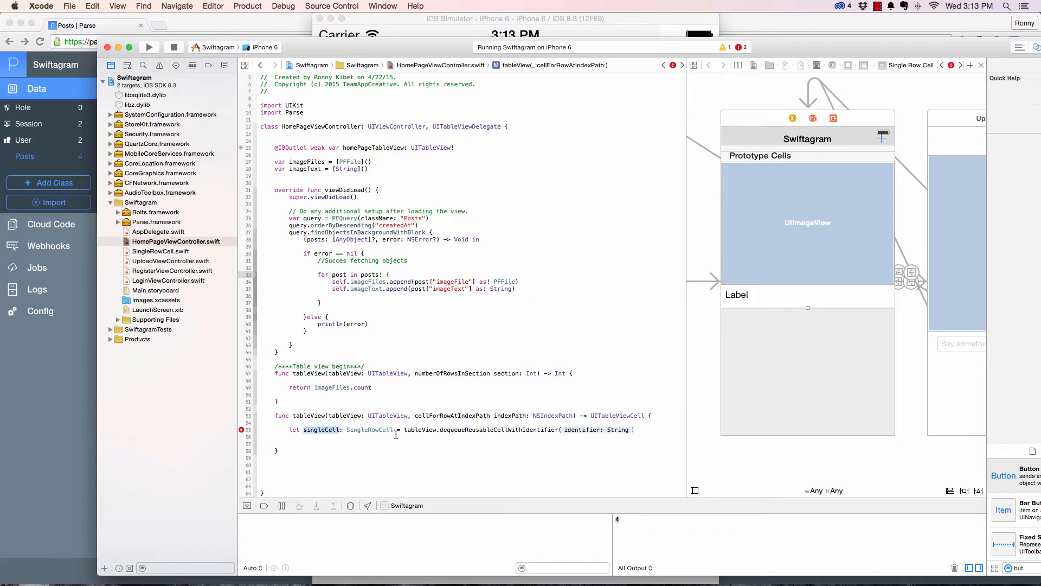
pyautogui.doubleClick(420, 430)
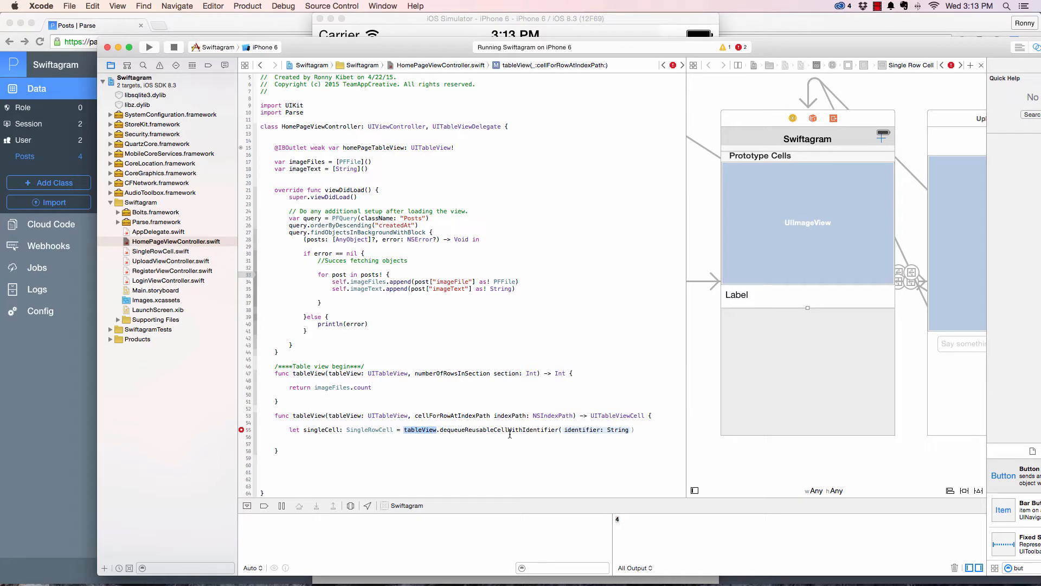
pyautogui.moveTo(546, 436)
pyautogui.write('"mySingleCell')
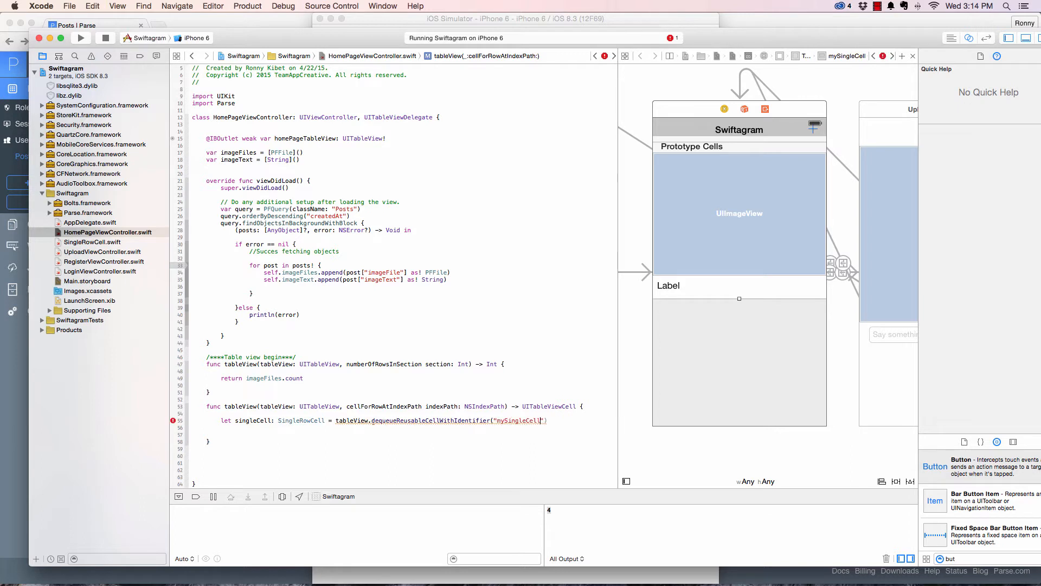
# Dequeue with identifier "mySingleCell", cast as! SingleRowCell, and start a new line
pyautogui.write('as Si')
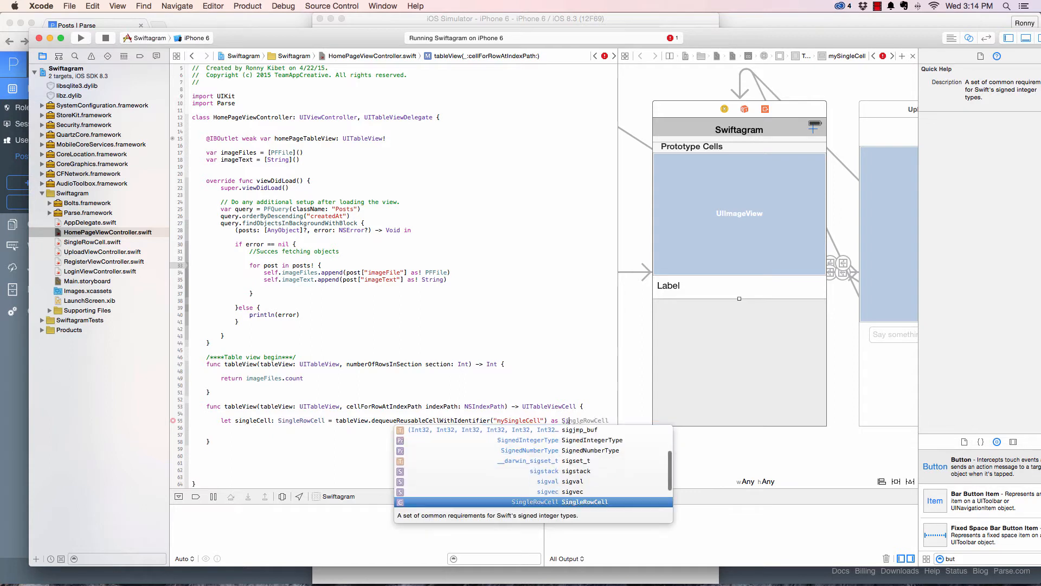
pyautogui.click(559, 501)
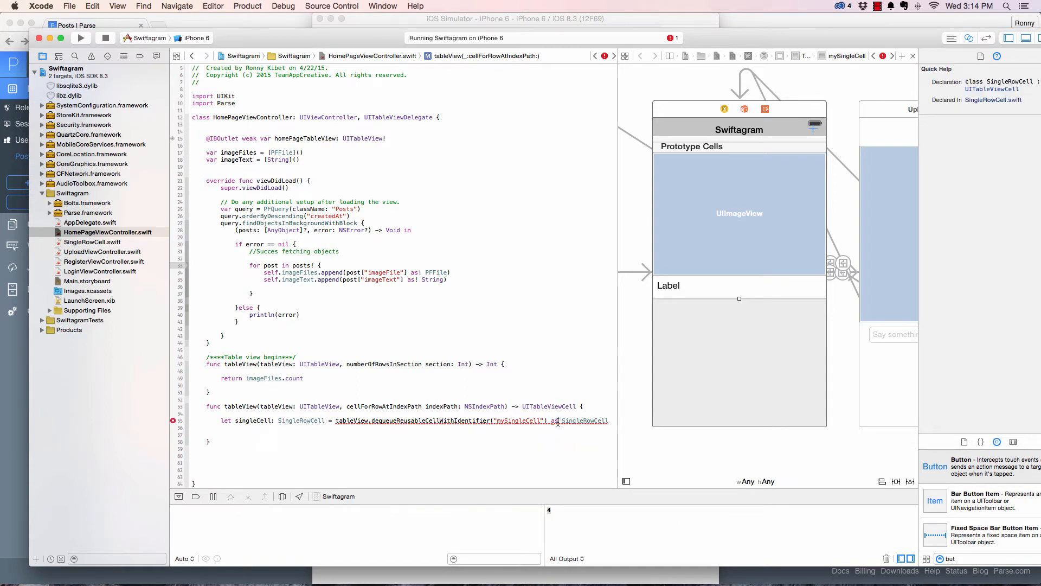
pyautogui.click(221, 435)
pyautogui.write('!')
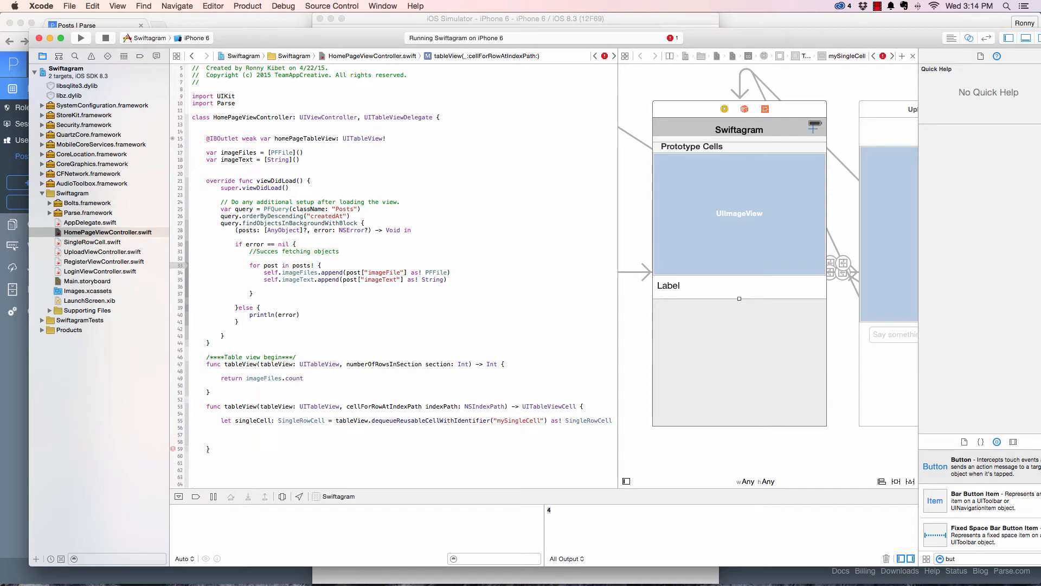
pyautogui.click(222, 428)
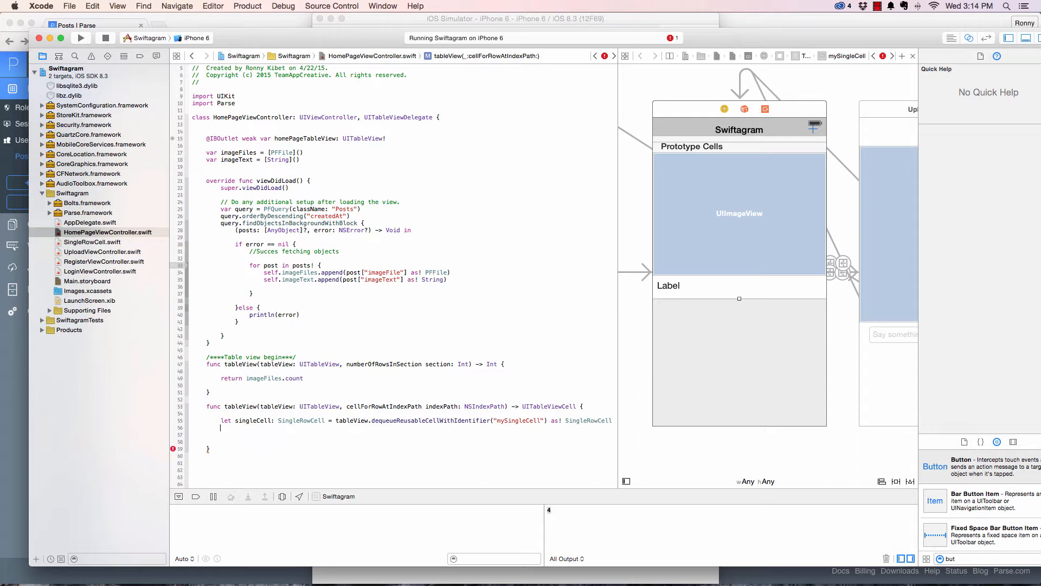
# End cellForRowAtIndexPath with return singleCell, check indexPath's Quick Help, and show the Simulator
pyautogui.write('return singleCell')
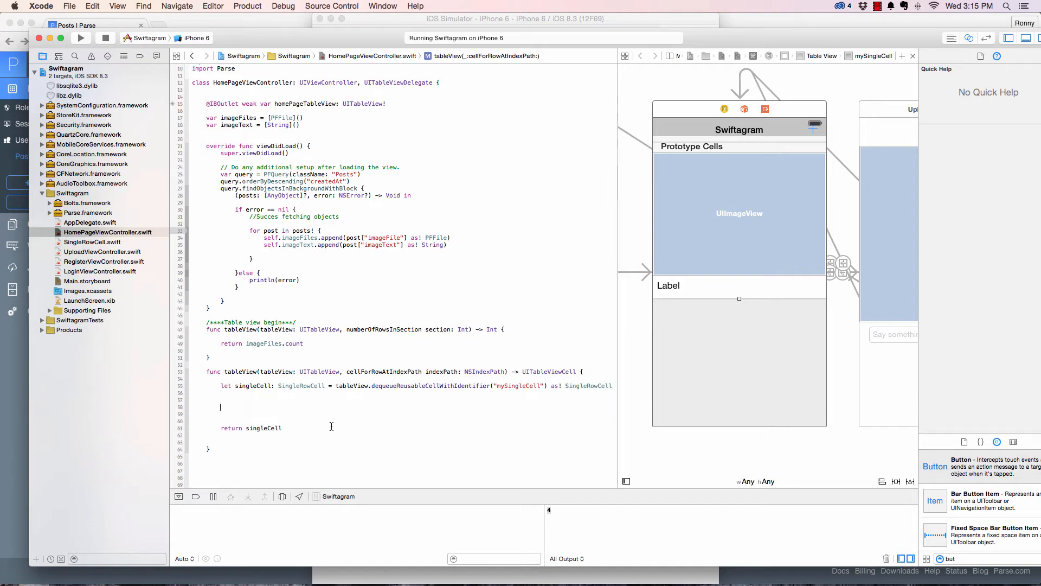
pyautogui.moveTo(320, 423)
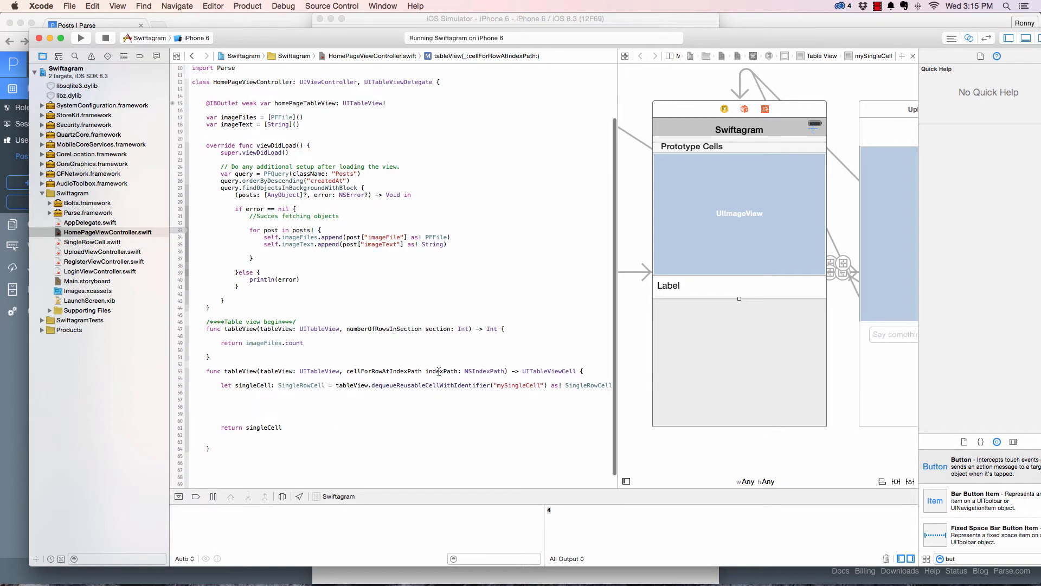
pyautogui.click(441, 371)
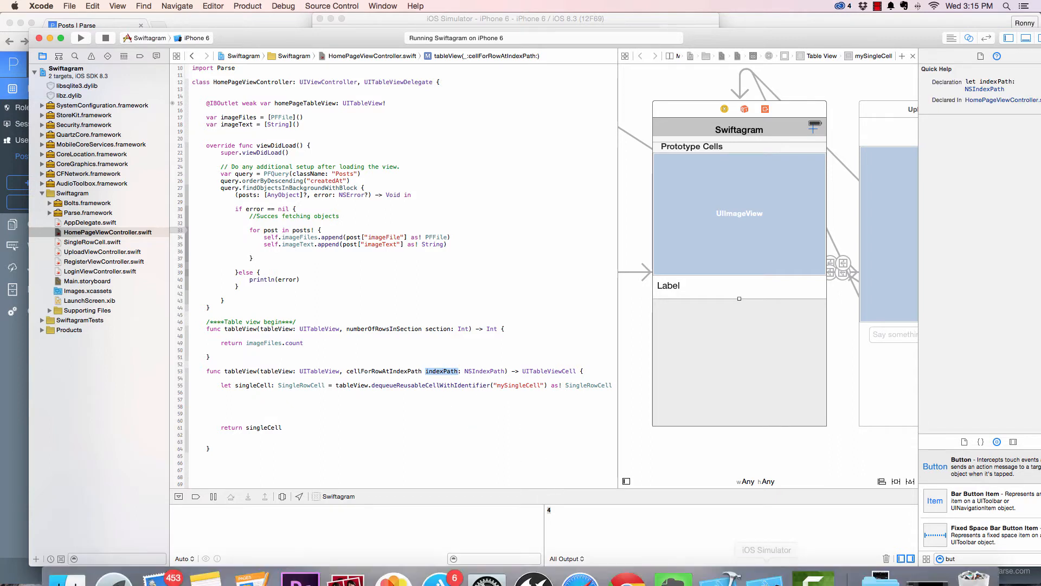
pyautogui.click(765, 550)
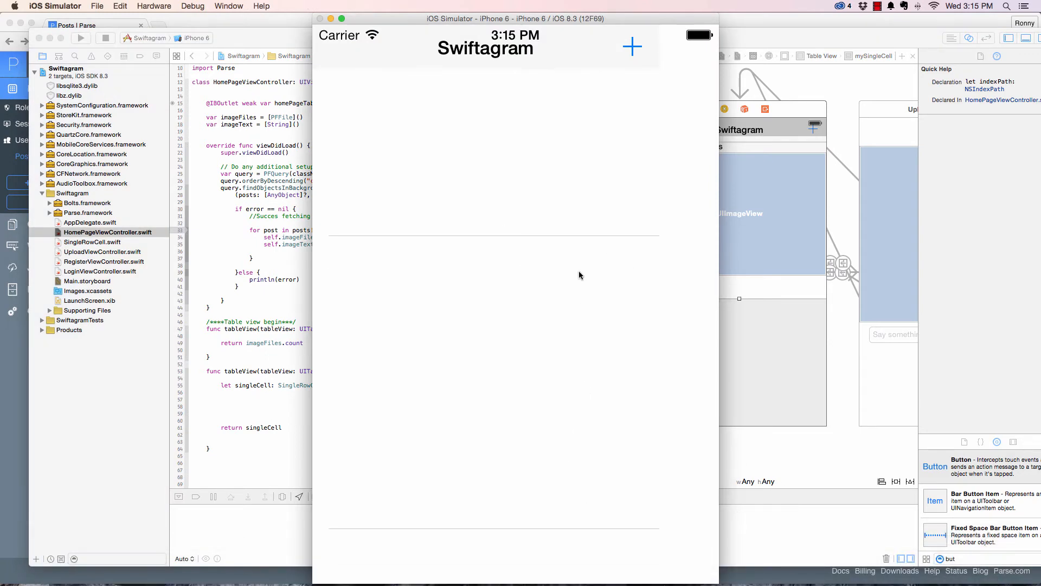
pyautogui.moveTo(478, 417)
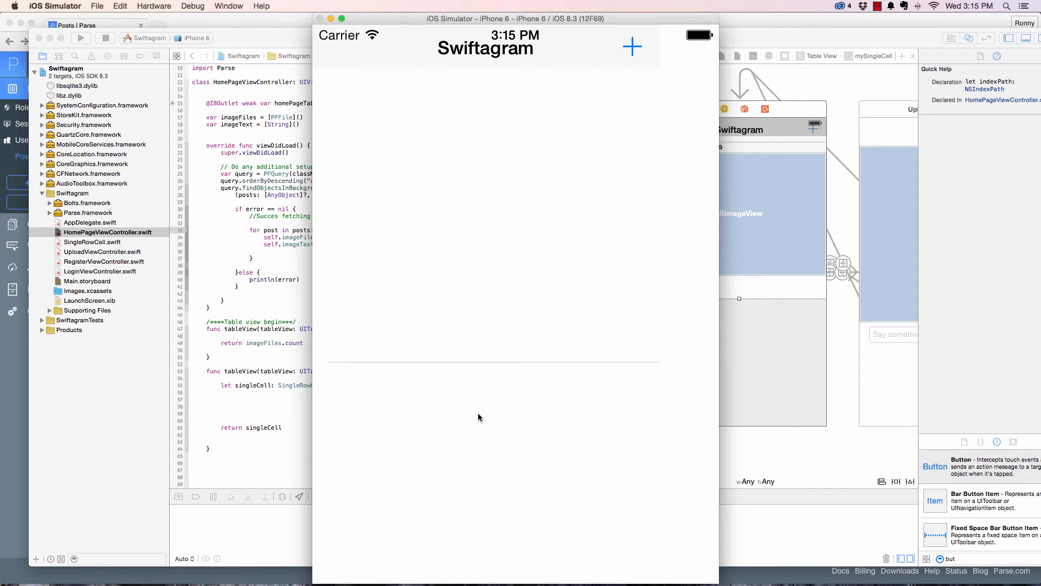
pyautogui.moveTo(283, 406)
pyautogui.write('singleCell.')
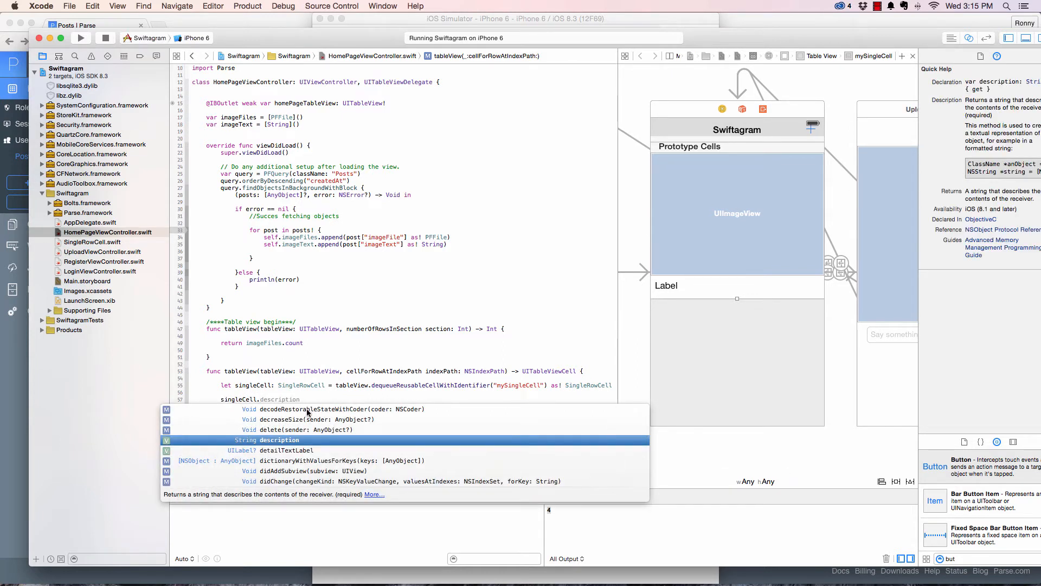
pyautogui.moveTo(313, 400)
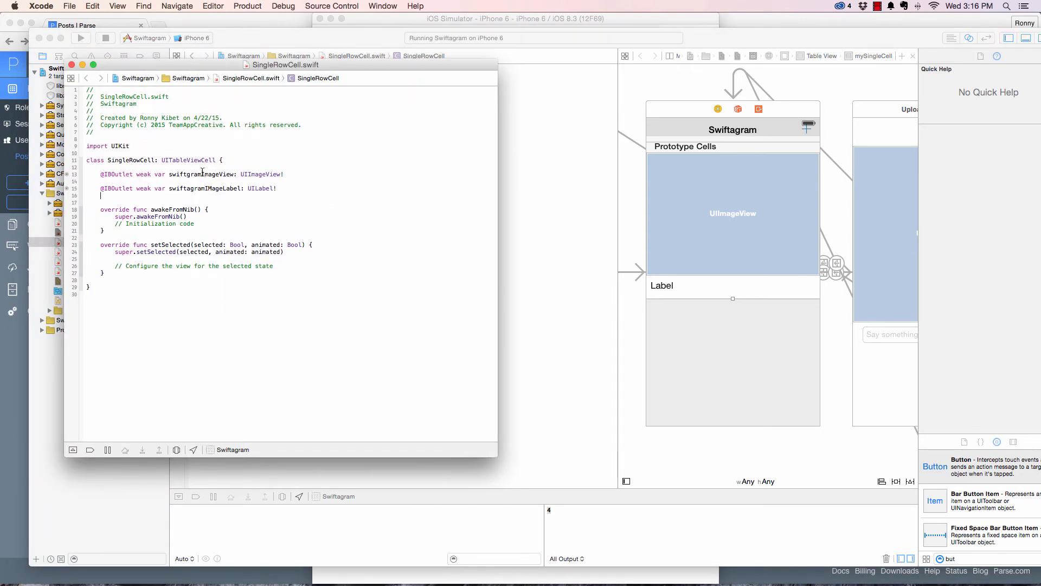
pyautogui.doubleClick(201, 174)
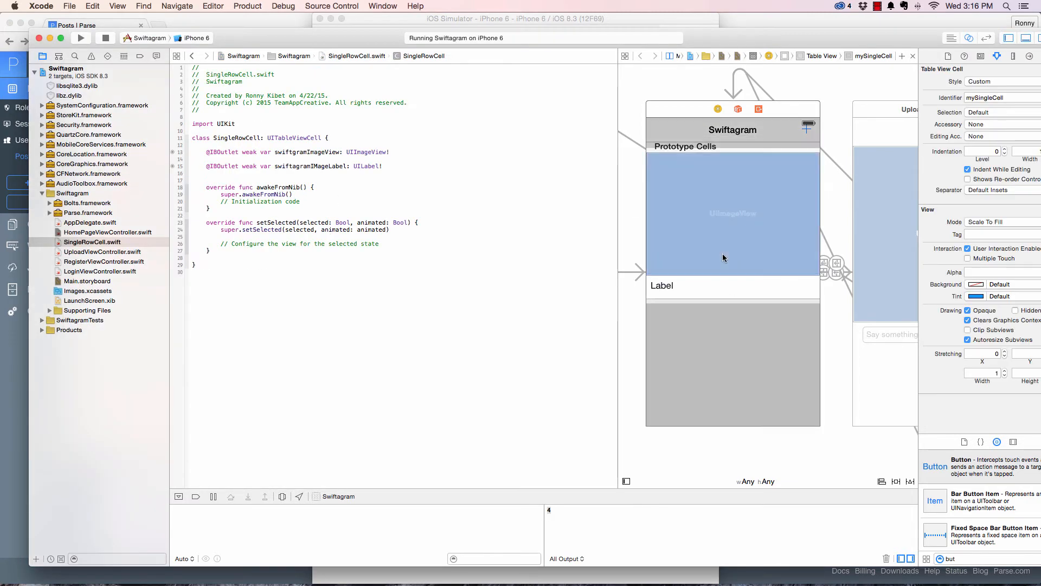
pyautogui.click(661, 286)
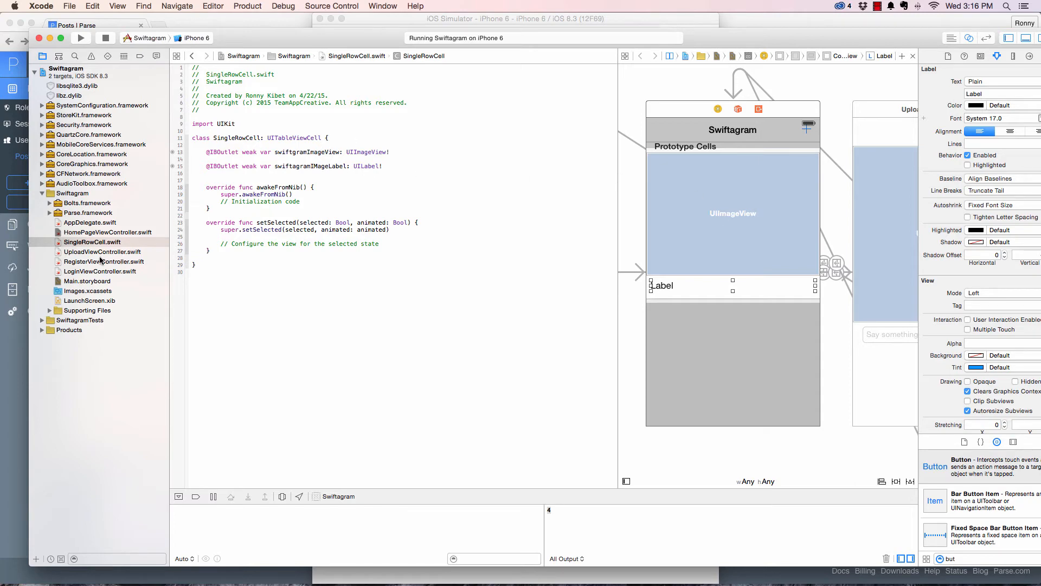
pyautogui.click(107, 231)
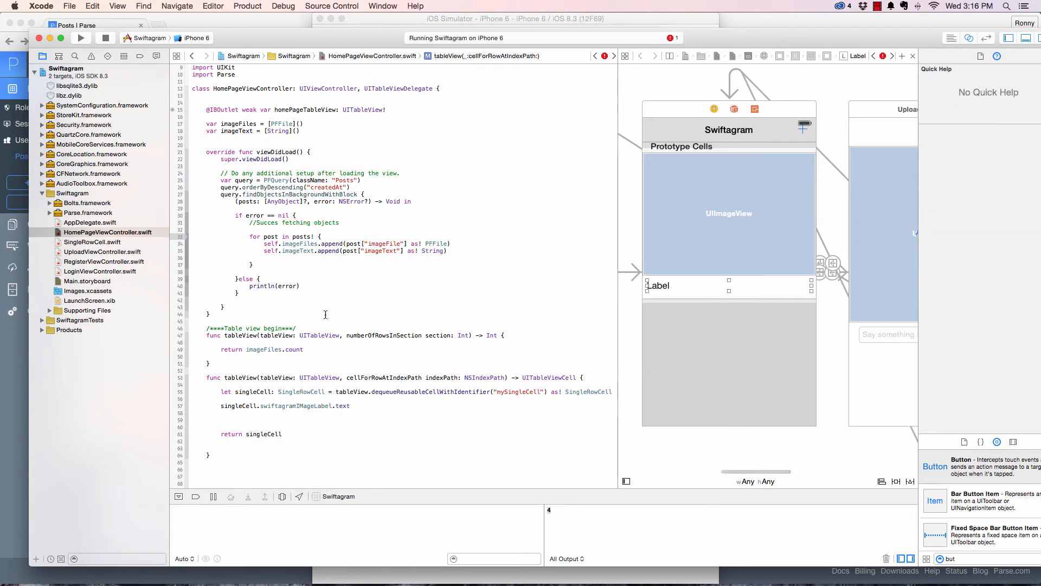
# Set singleCell.swiftagramIMageLabel.text = imageText[indexPath.row] before returning the cell
pyautogui.click(355, 406)
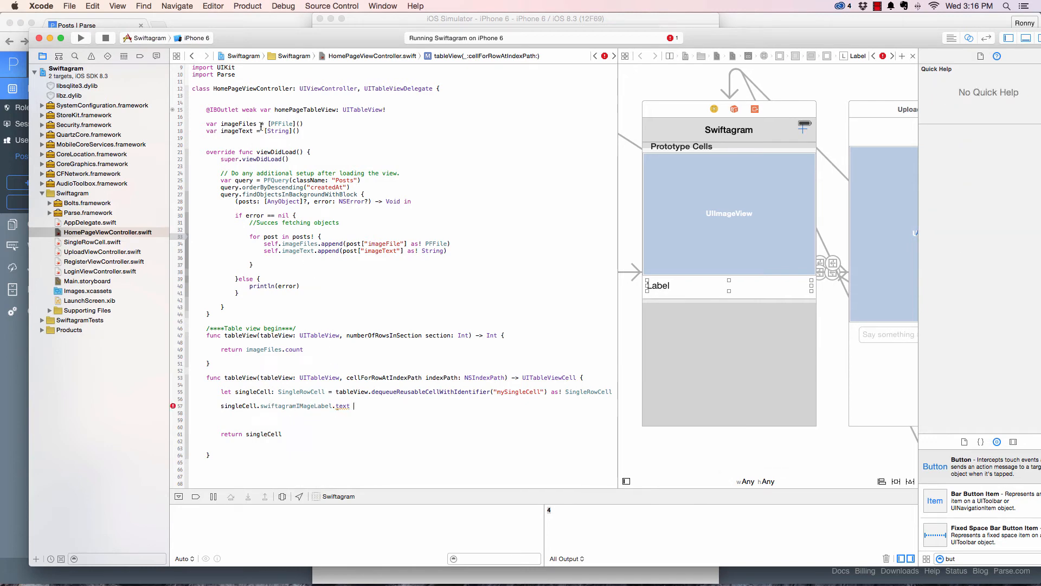
pyautogui.click(239, 131)
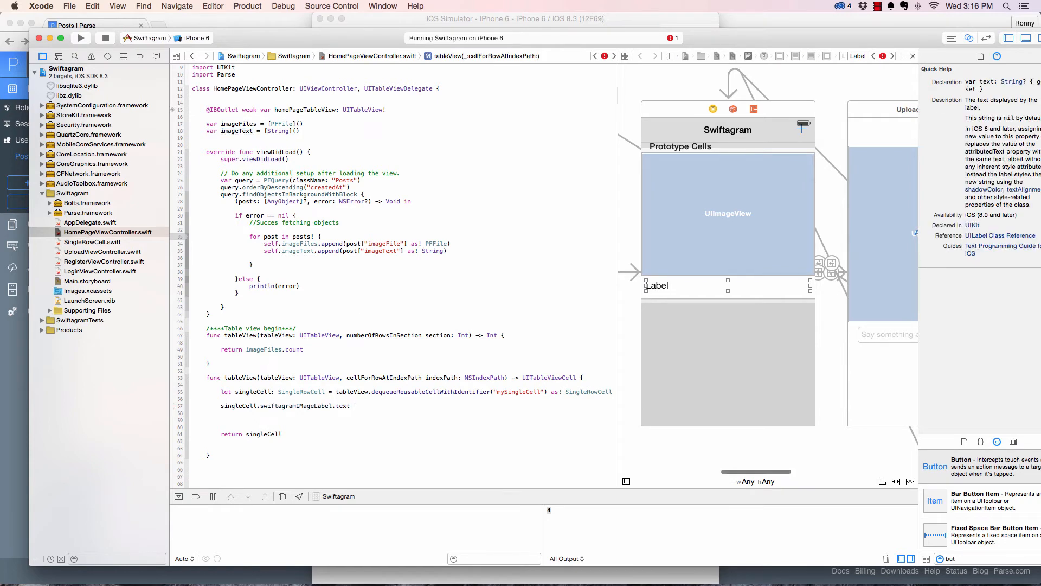
pyautogui.write('= imageText[')
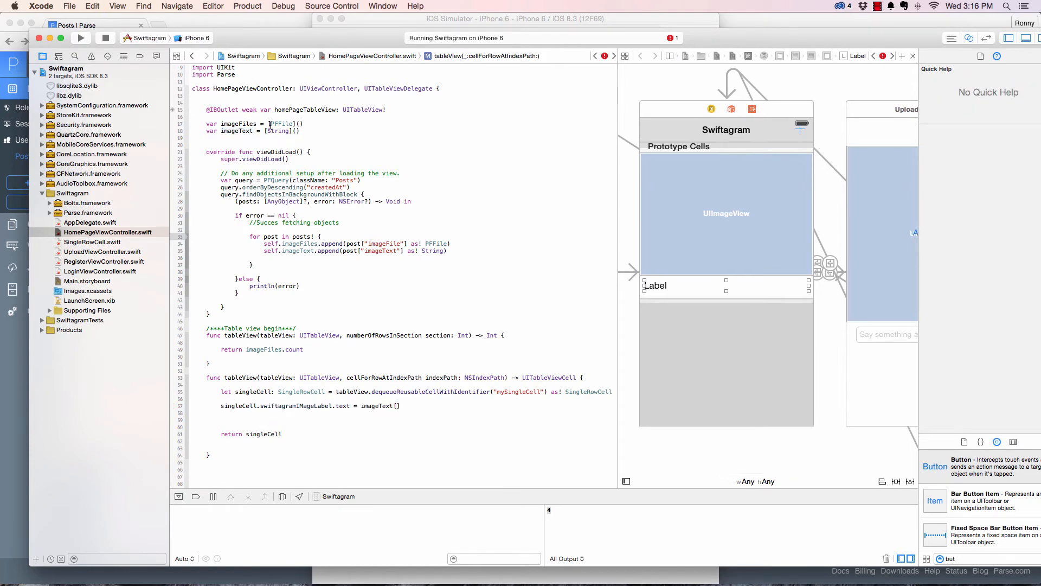
pyautogui.click(399, 406)
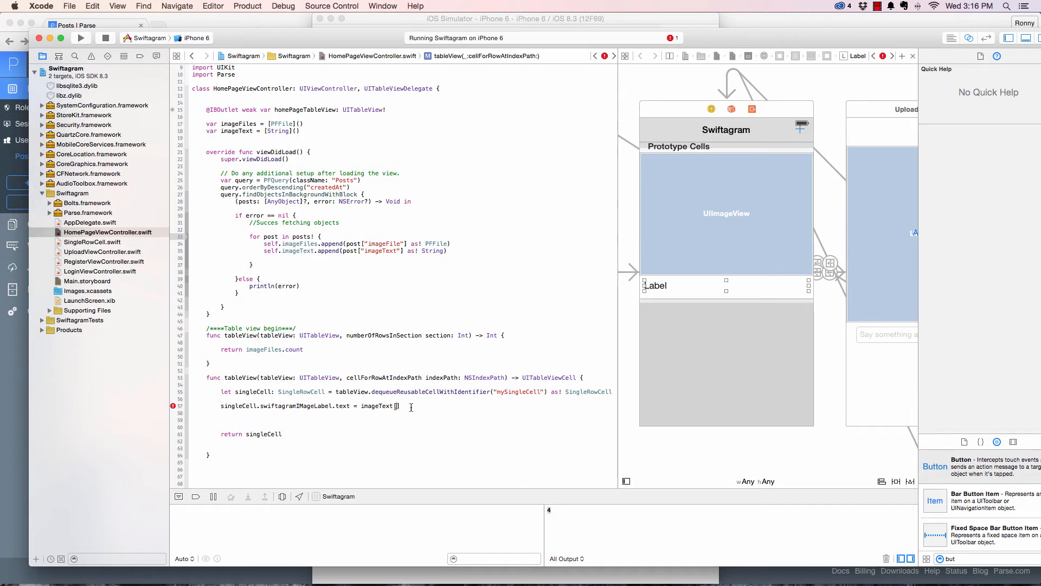
pyautogui.write('in')
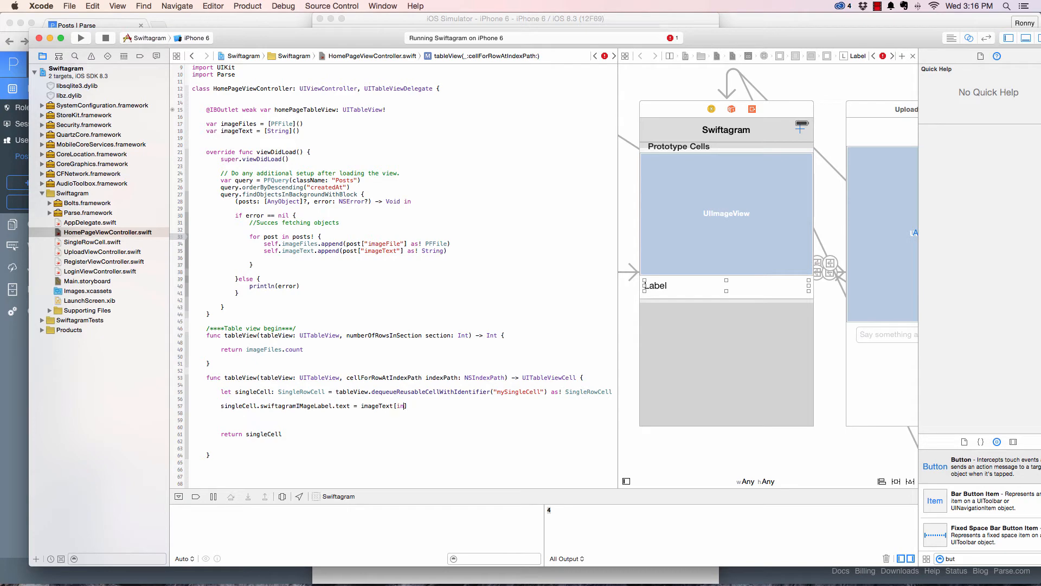
pyautogui.write('indexPath.')
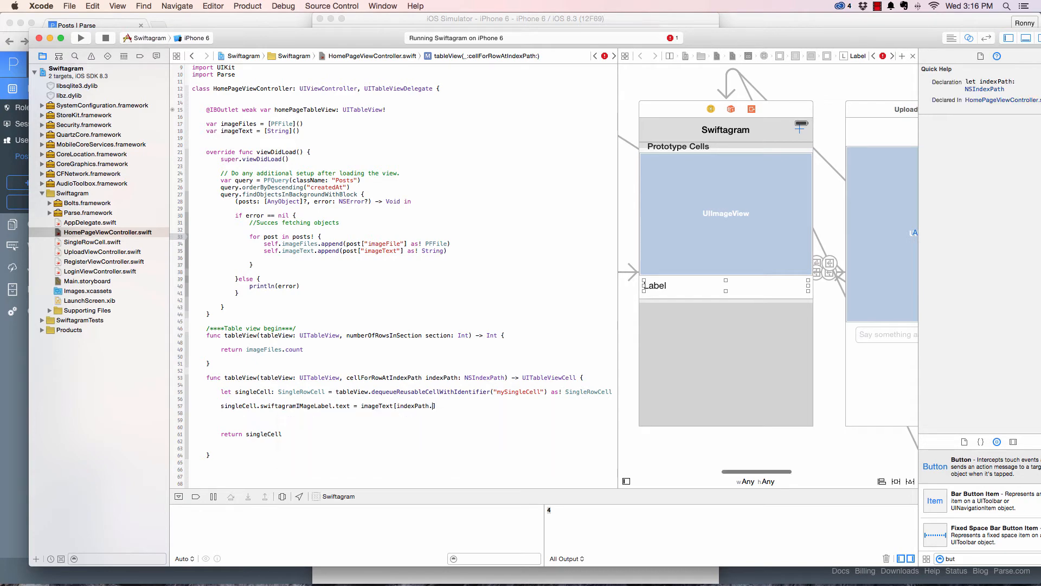
pyautogui.write('row')
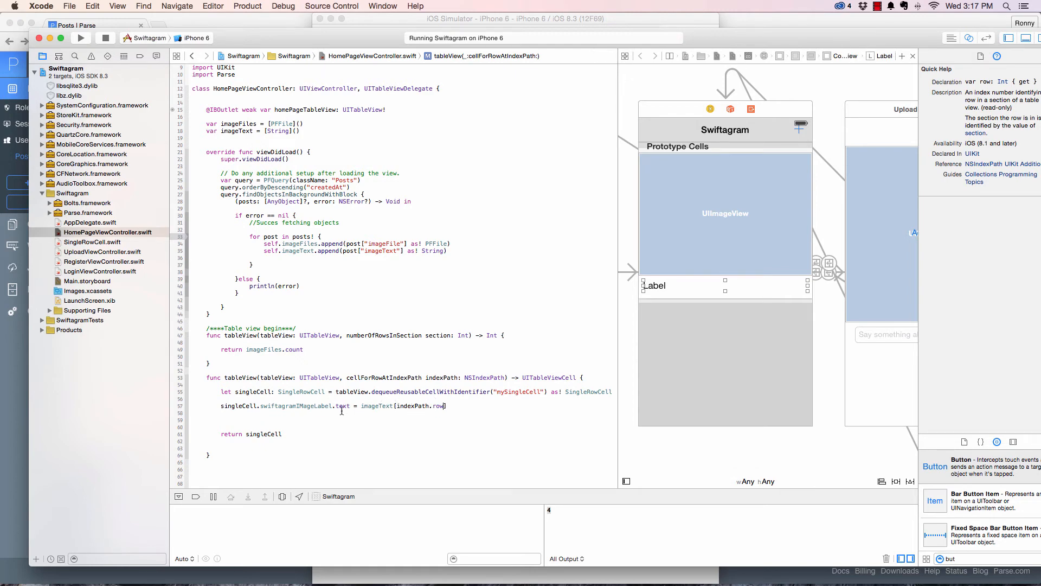
pyautogui.click(265, 405)
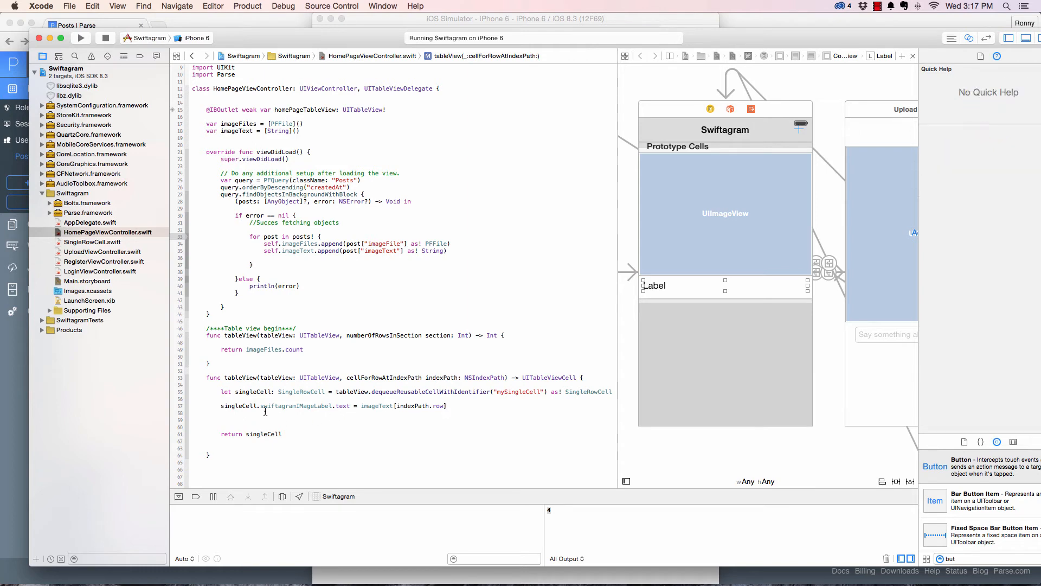
pyautogui.click(222, 412)
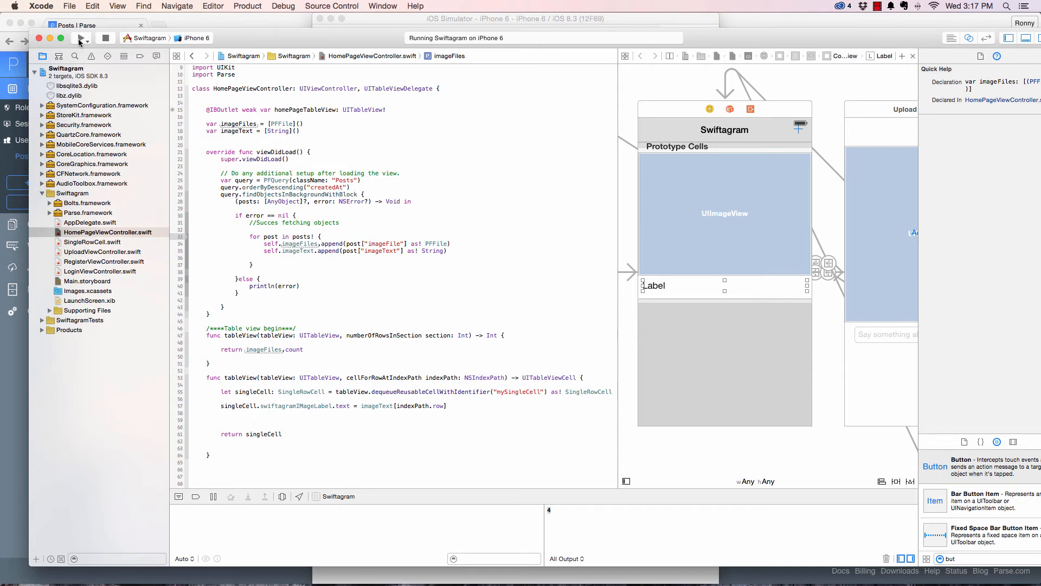
# Rebuild and launch Swiftagram in the iOS Simulator from Xcode's Run button
pyautogui.click(79, 38)
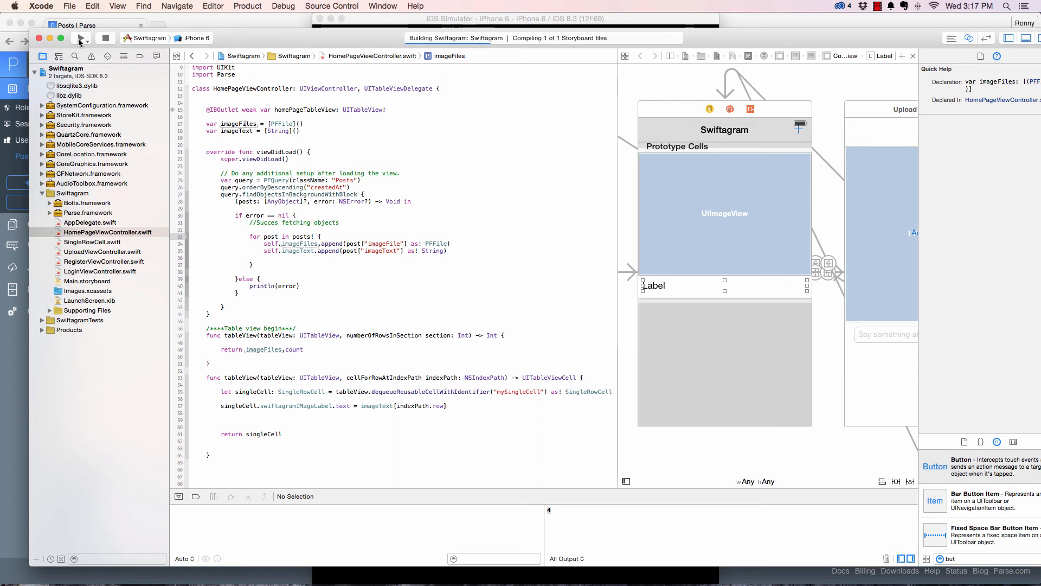
pyautogui.click(78, 38)
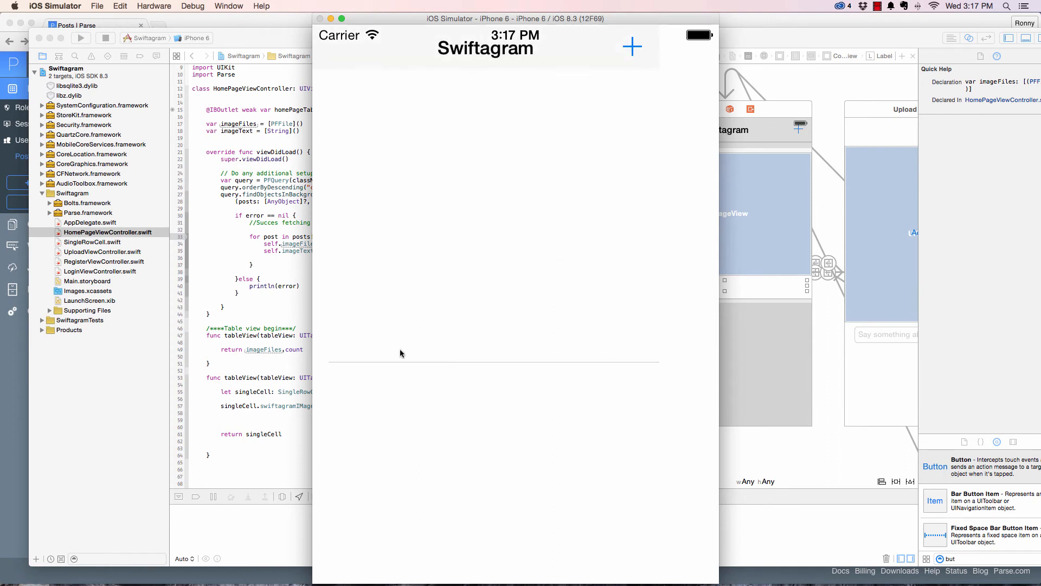
pyautogui.moveTo(438, 349)
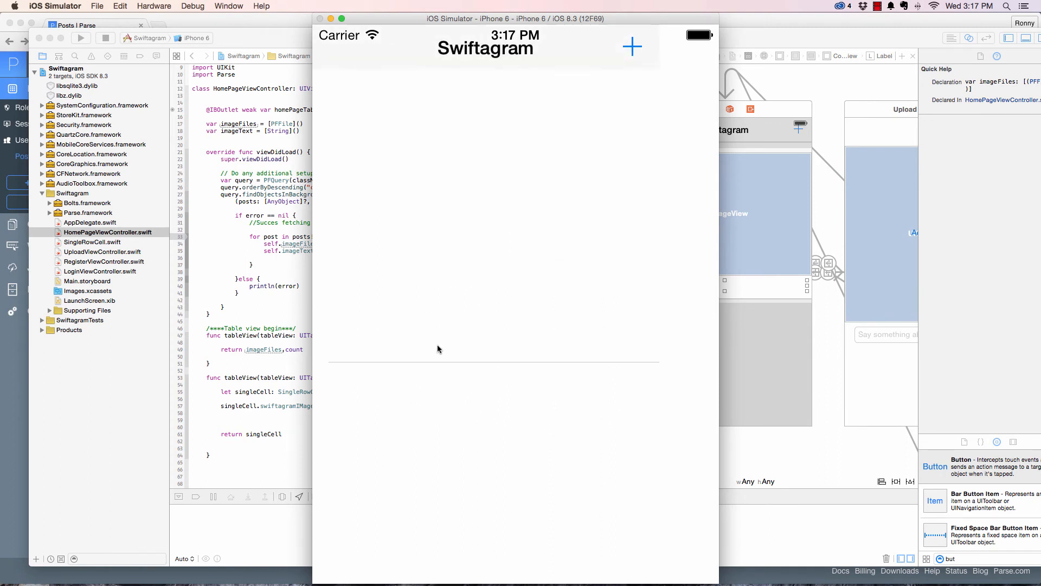
pyautogui.moveTo(251, 279)
pyautogui.write('/***reload')
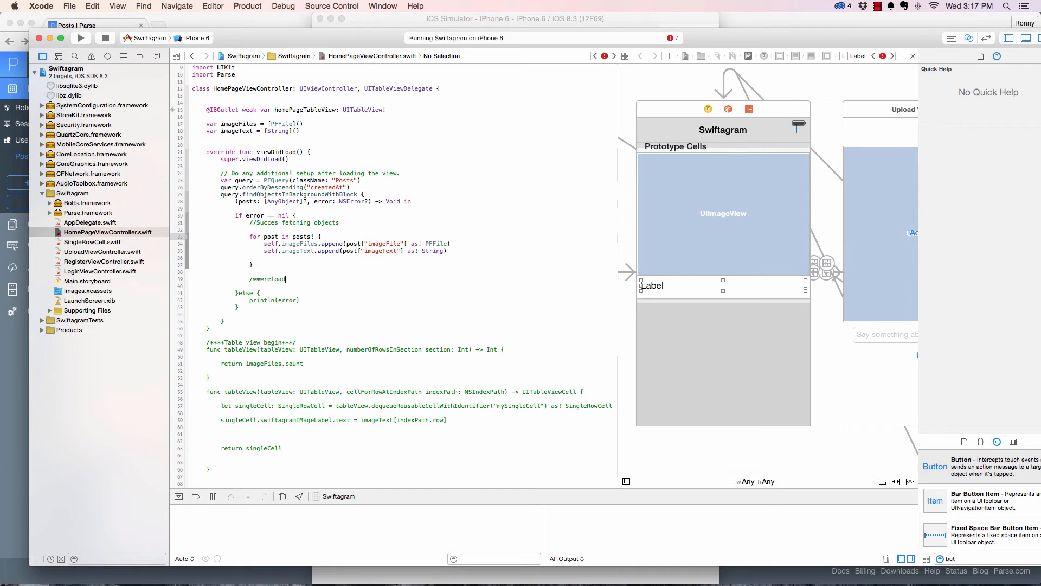
# Finish the 'reload the table' comment, add self.homePageTableView.reloadData() below it, and run
pyautogui.write('the table***')
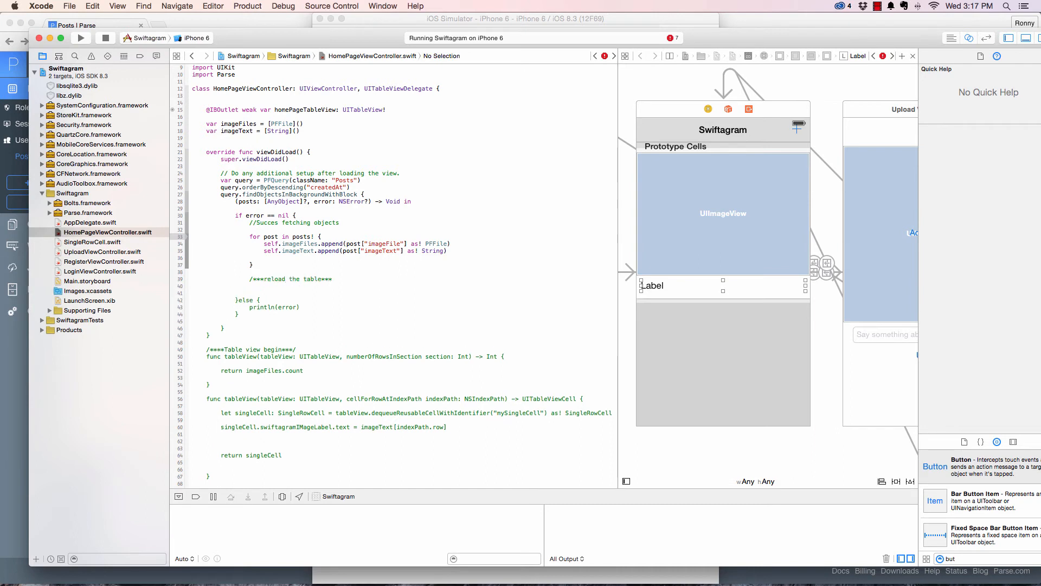
pyautogui.click(335, 279)
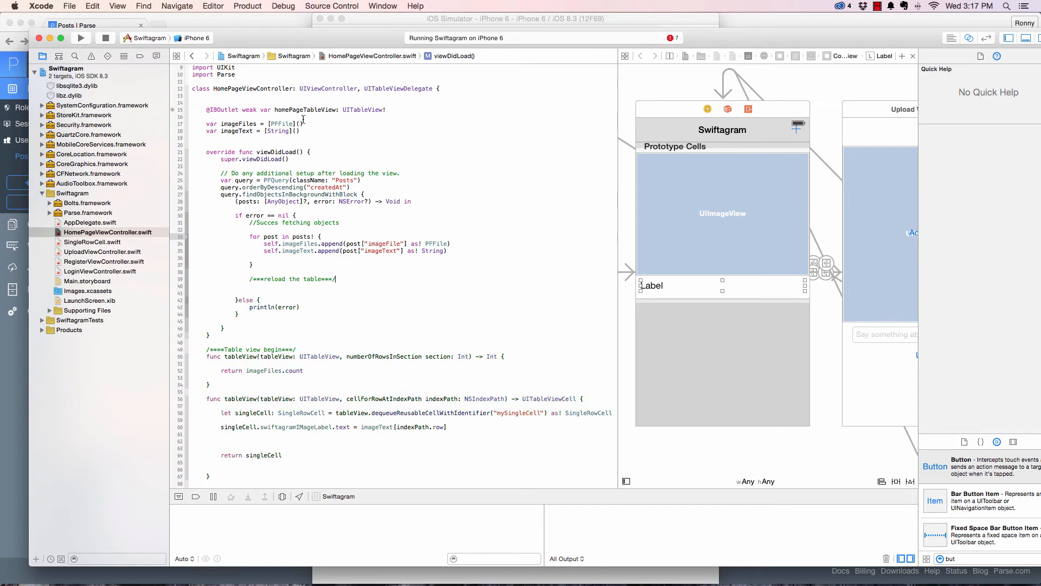
pyautogui.click(299, 110)
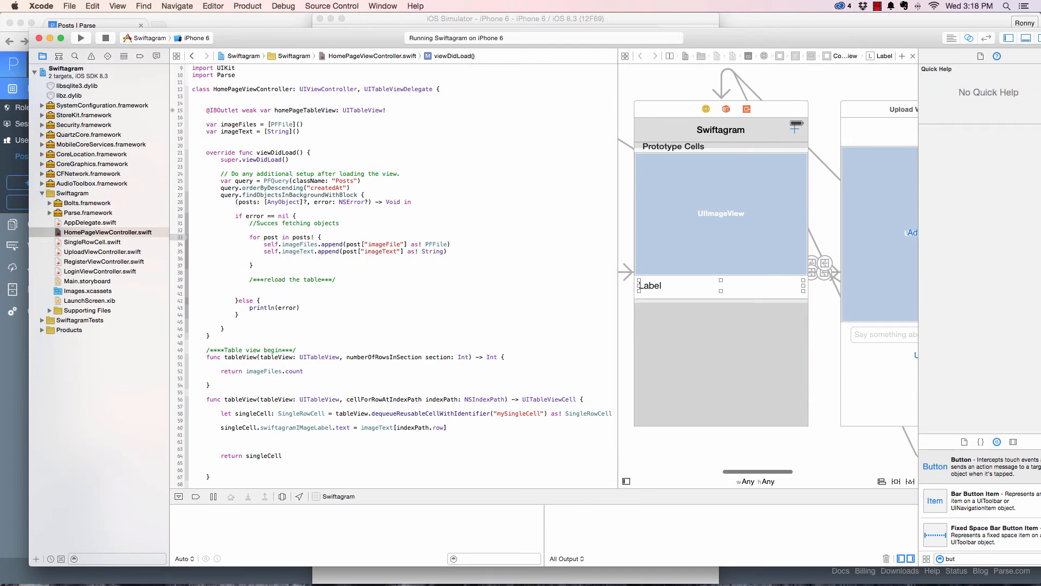
pyautogui.write('self.homePageTableView')
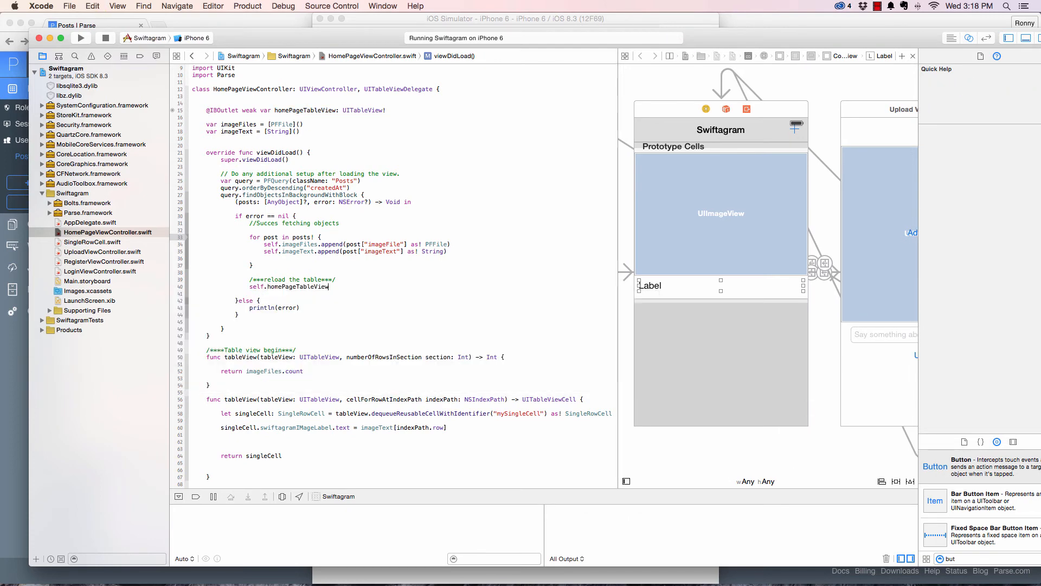
pyautogui.write('.description')
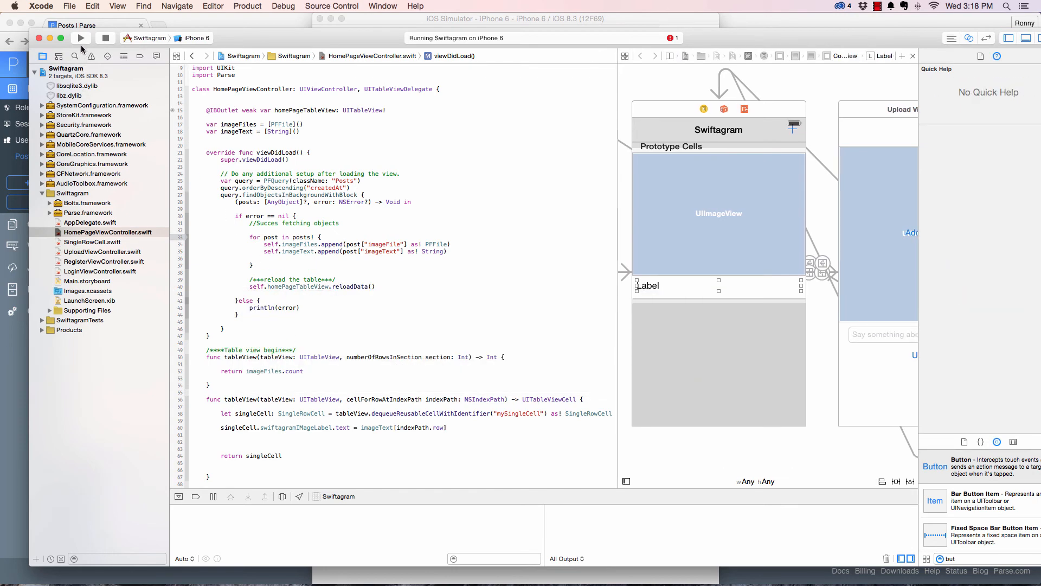
pyautogui.click(80, 38)
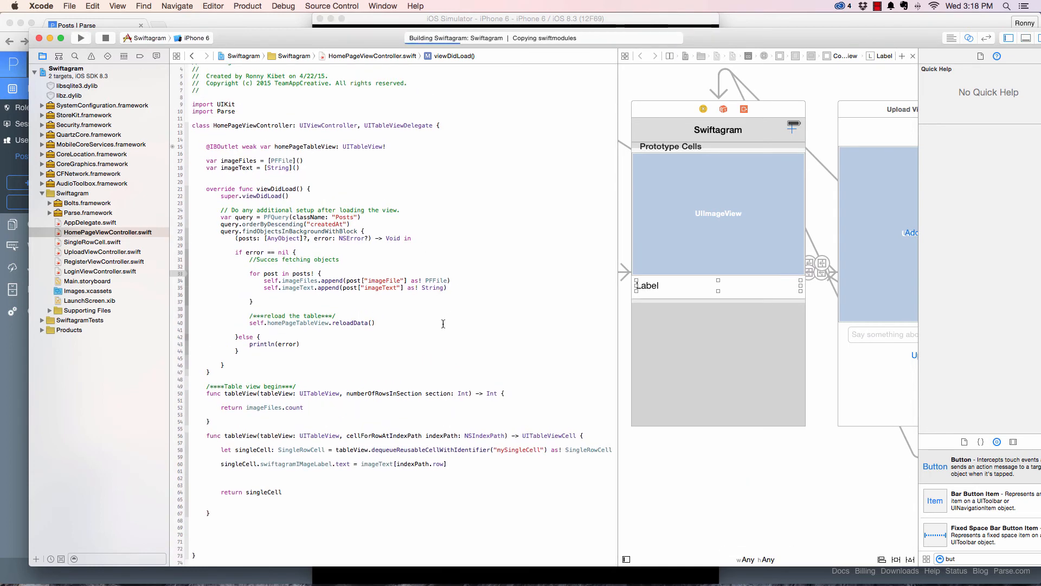
# Check Swiftagram's empty home table in the simulator, then return to HomePageViewController code
pyautogui.click(80, 38)
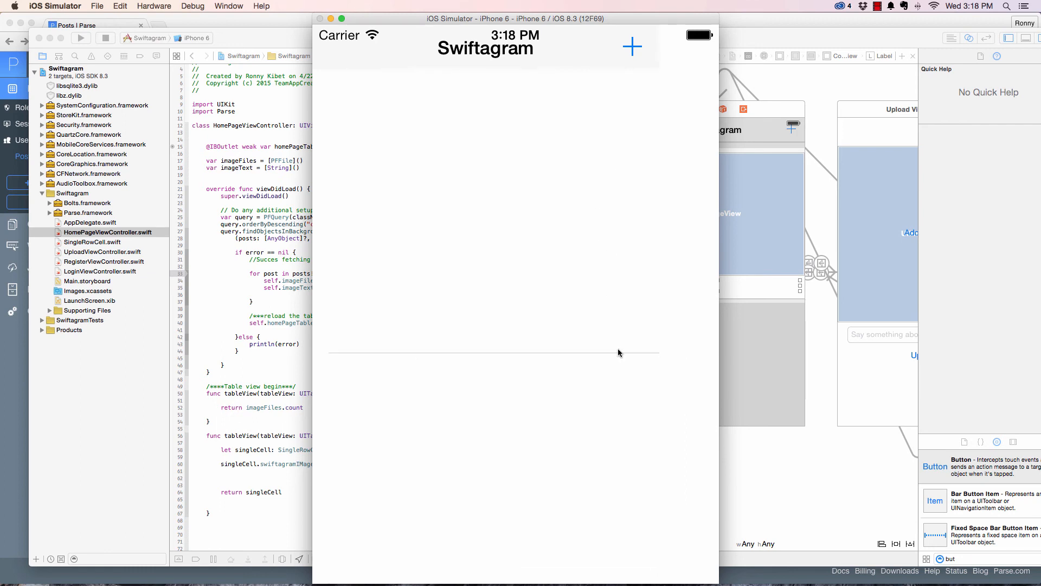
pyautogui.click(303, 335)
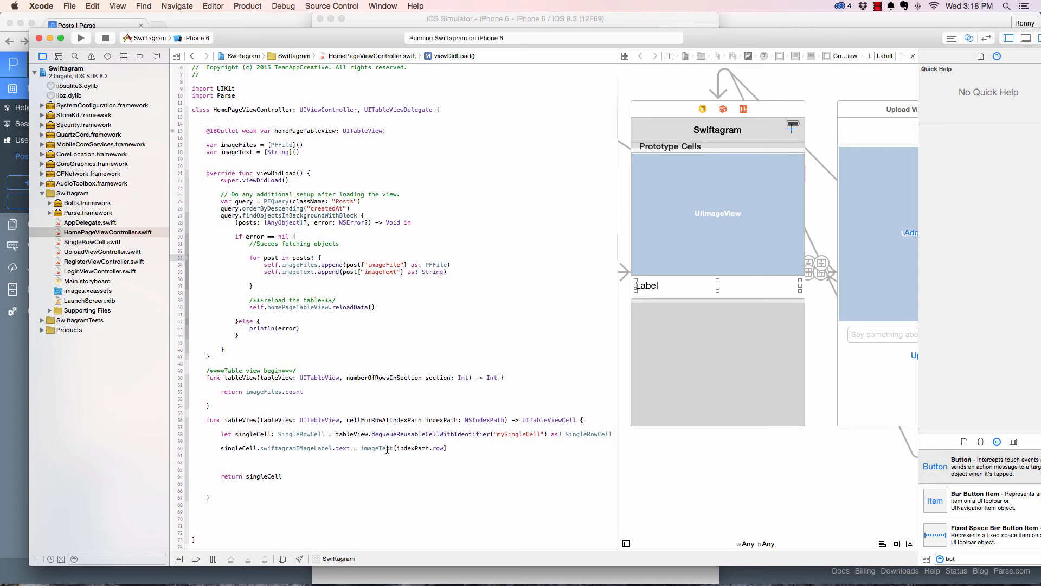
pyautogui.moveTo(394, 434)
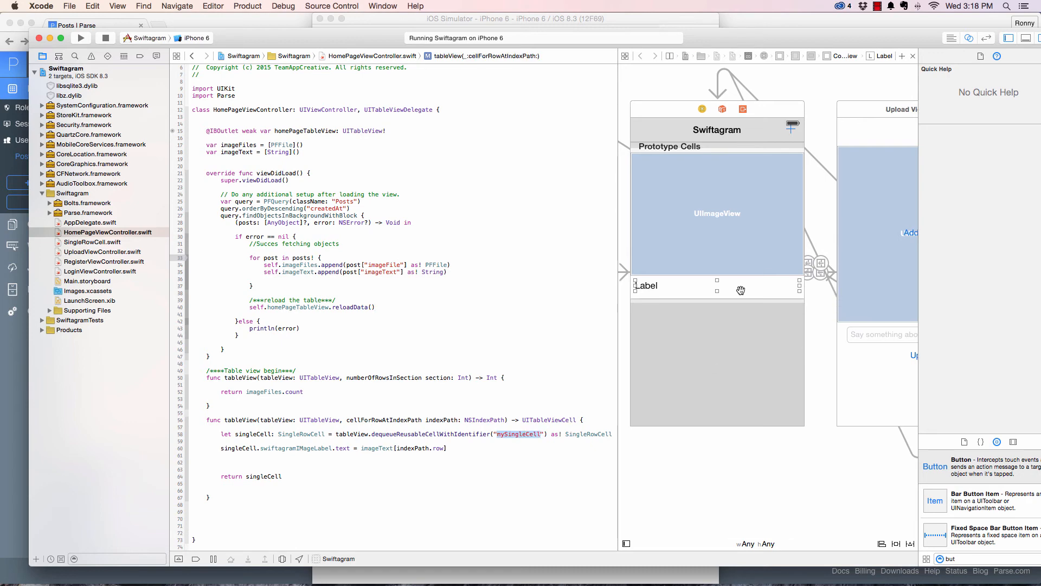
pyautogui.click(717, 286)
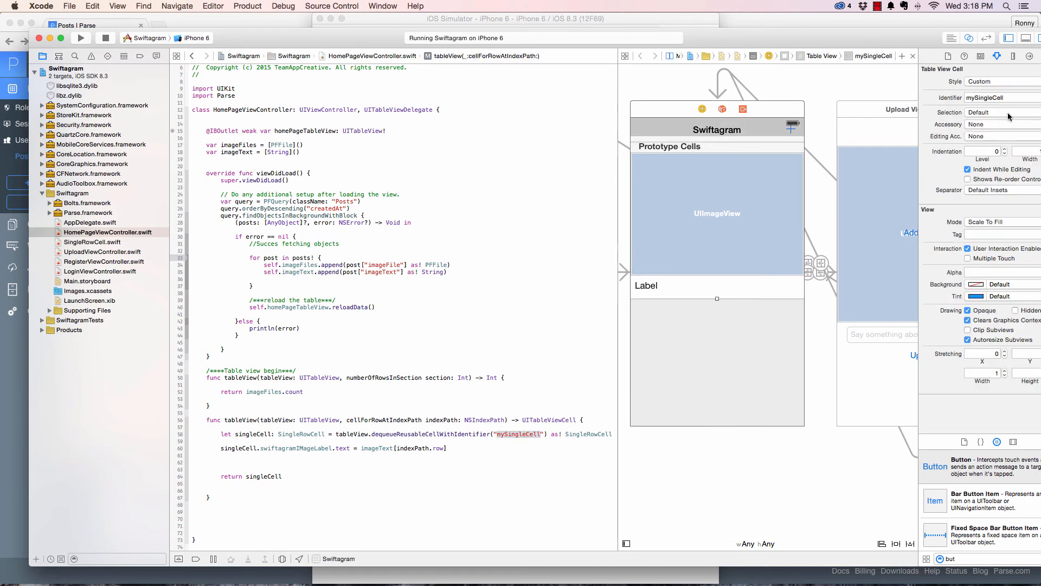
pyautogui.moveTo(988, 106)
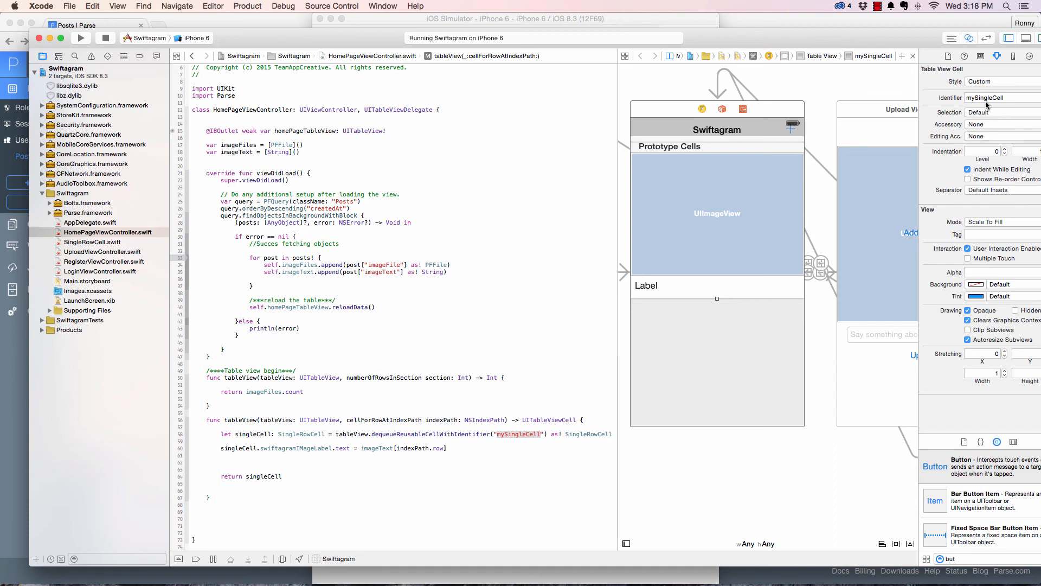
pyautogui.click(978, 55)
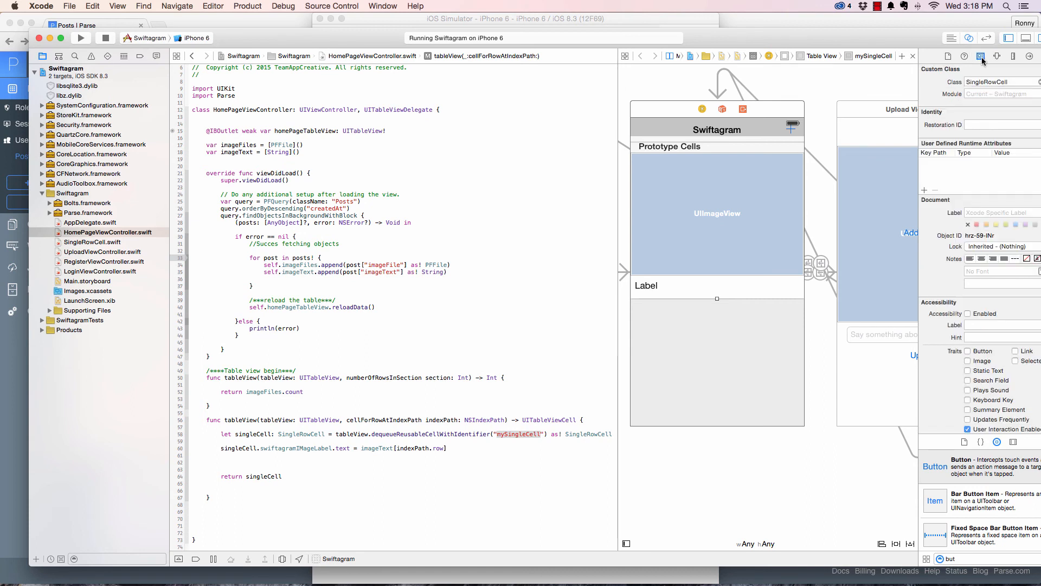
pyautogui.moveTo(996, 56)
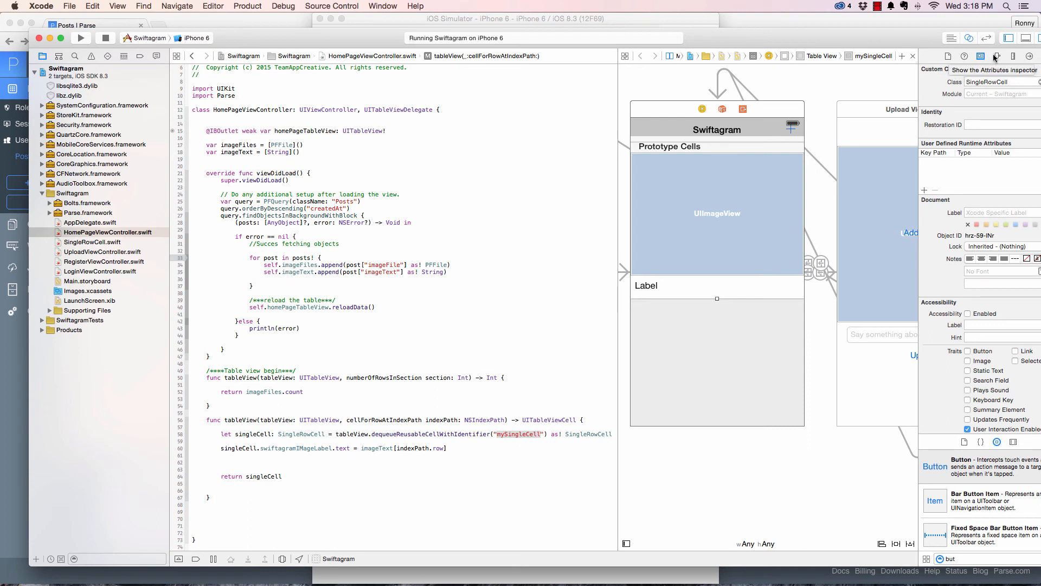
pyautogui.click(997, 56)
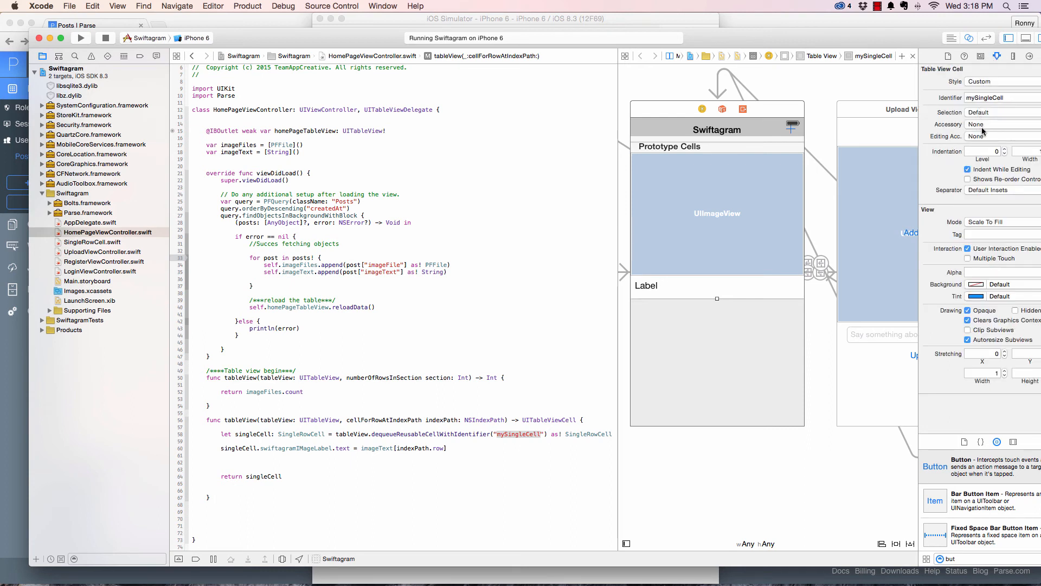
pyautogui.moveTo(976, 124)
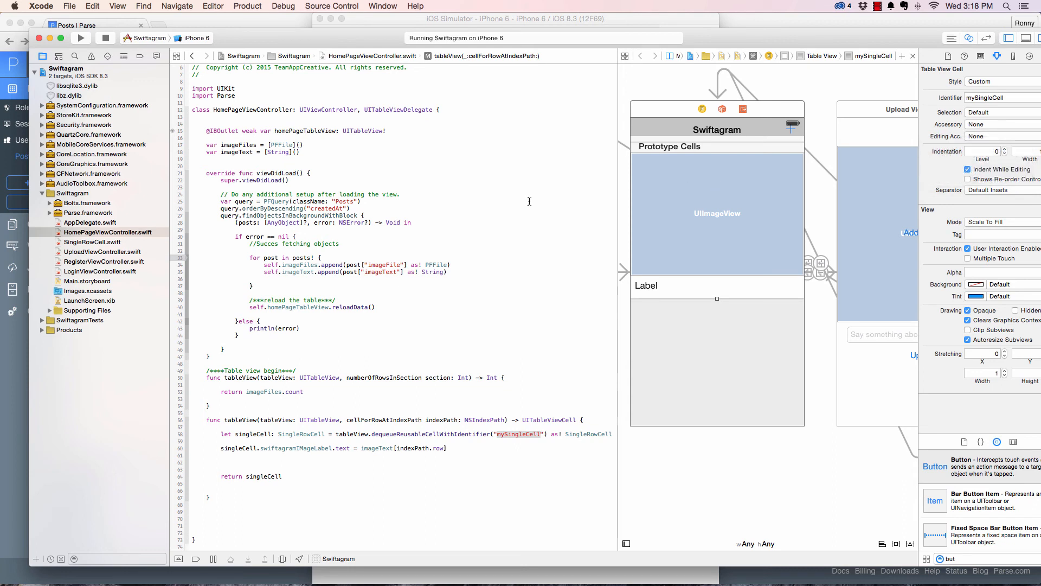
pyautogui.click(876, 5)
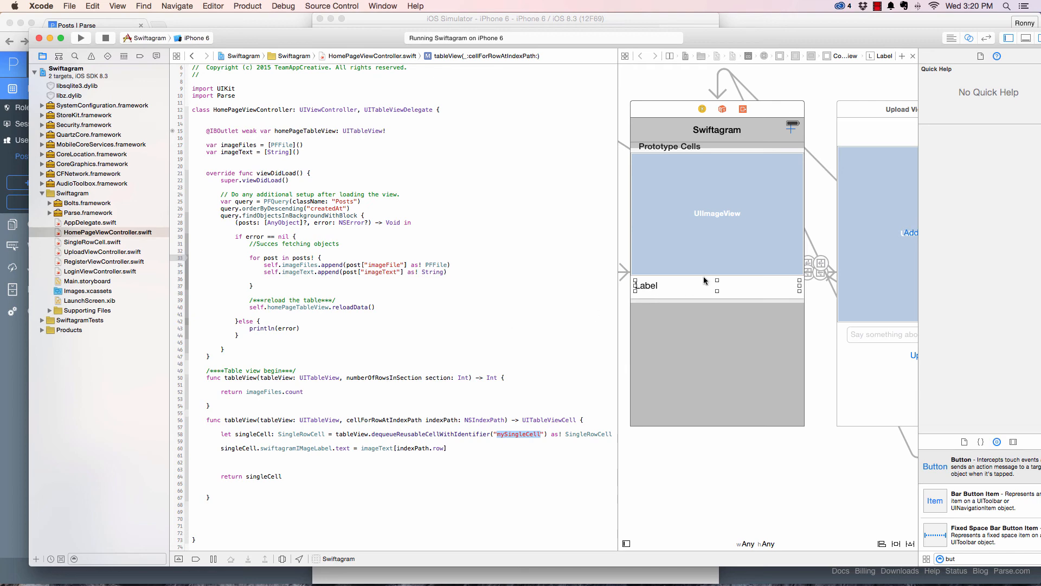
# Open the home table view's outlet connections list in the storyboard
pyautogui.click(646, 286)
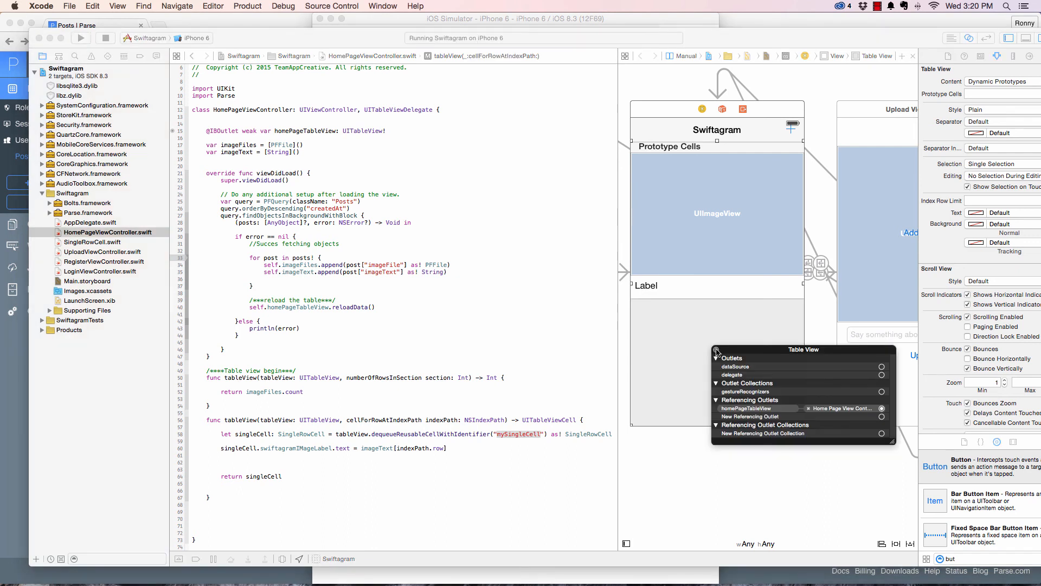
pyautogui.moveTo(880, 374)
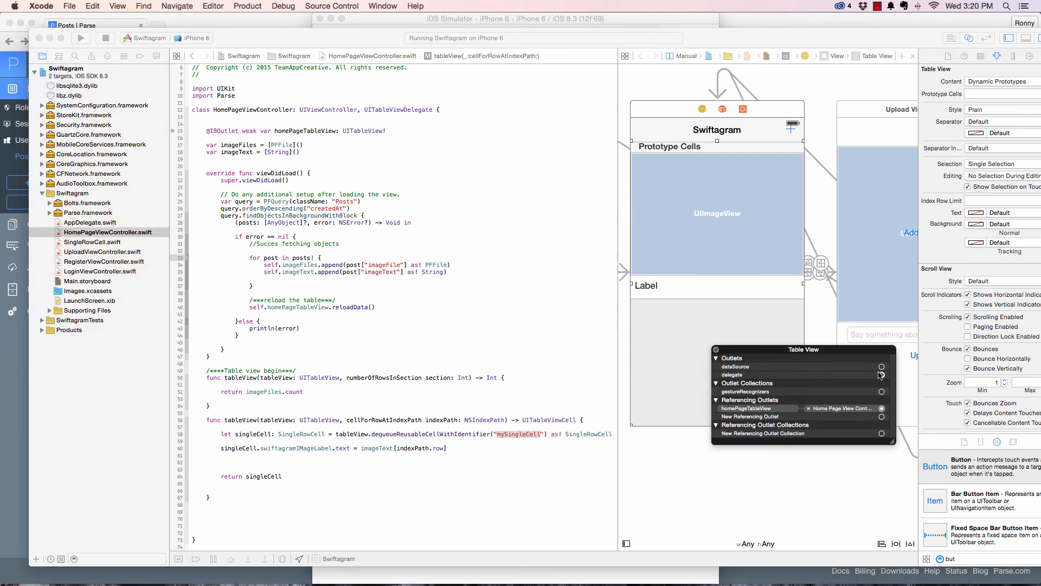
pyautogui.moveTo(814, 346)
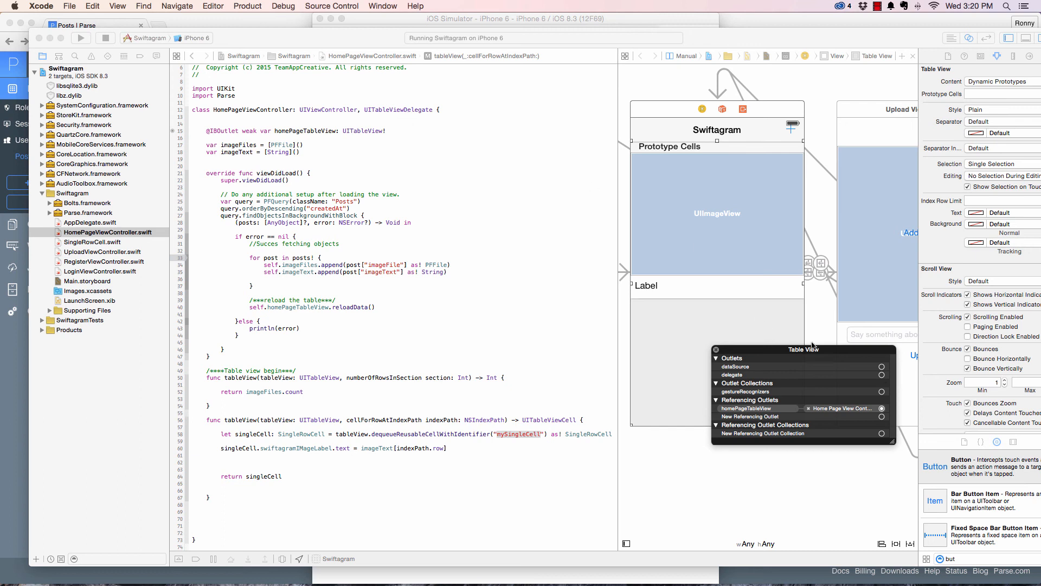
pyautogui.moveTo(407, 114)
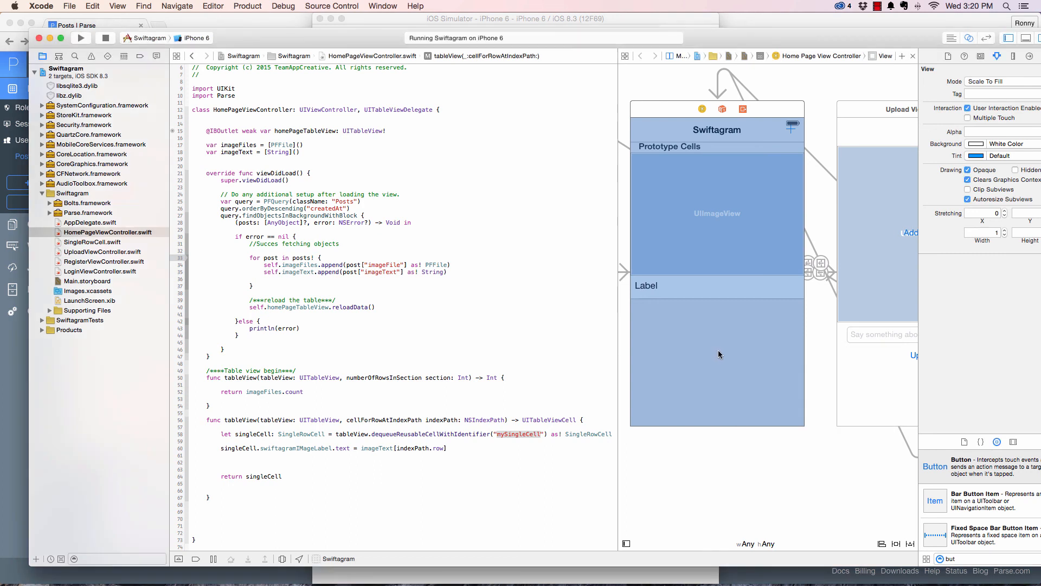
# Rerun Swiftagram and scroll the home table showing 'nice waterfall', 'beautiful land', 'beautiful flowers'
pyautogui.click(80, 38)
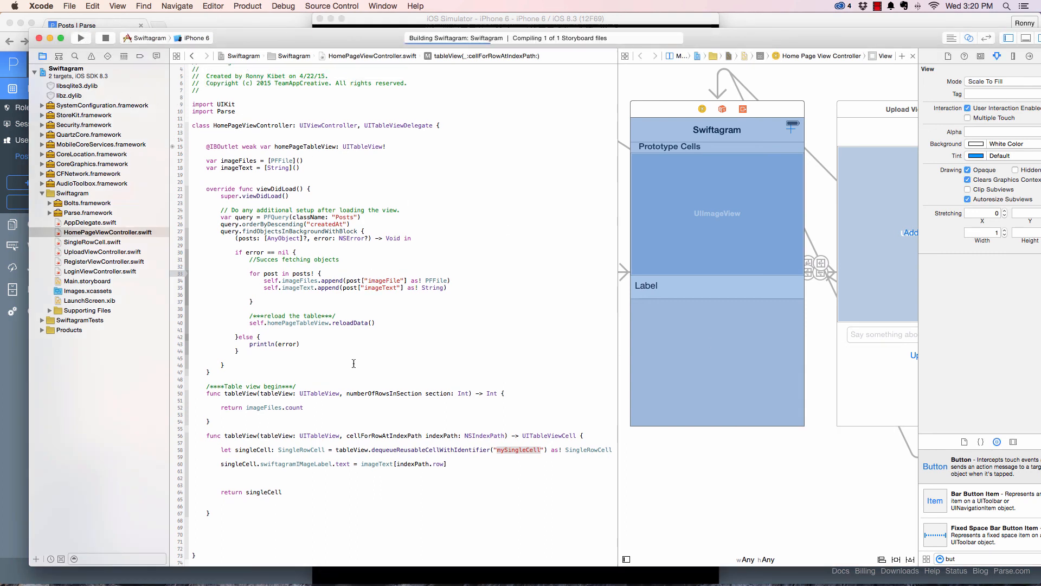
pyautogui.moveTo(554, 536)
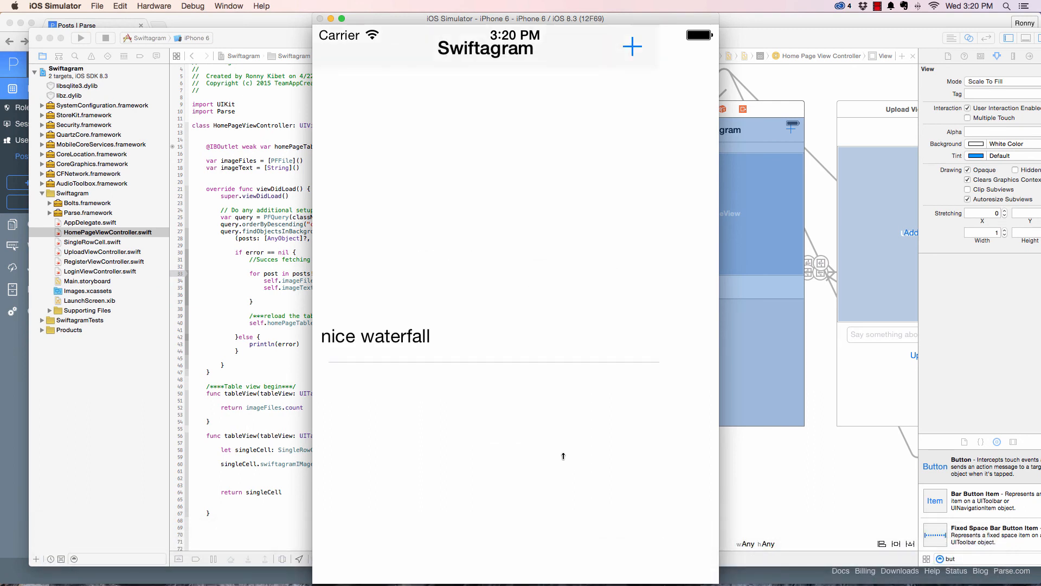
pyautogui.scroll(3)
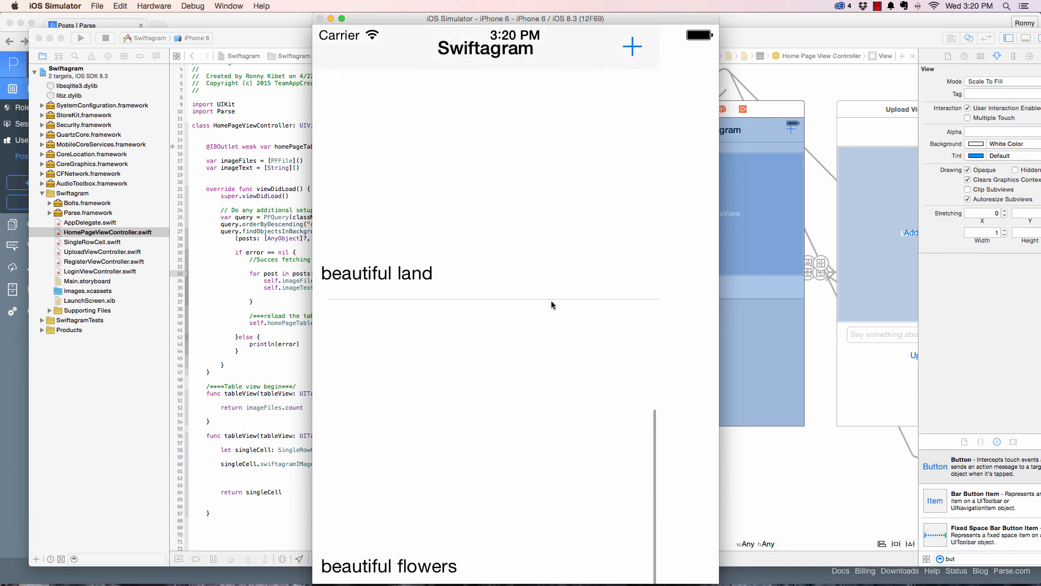